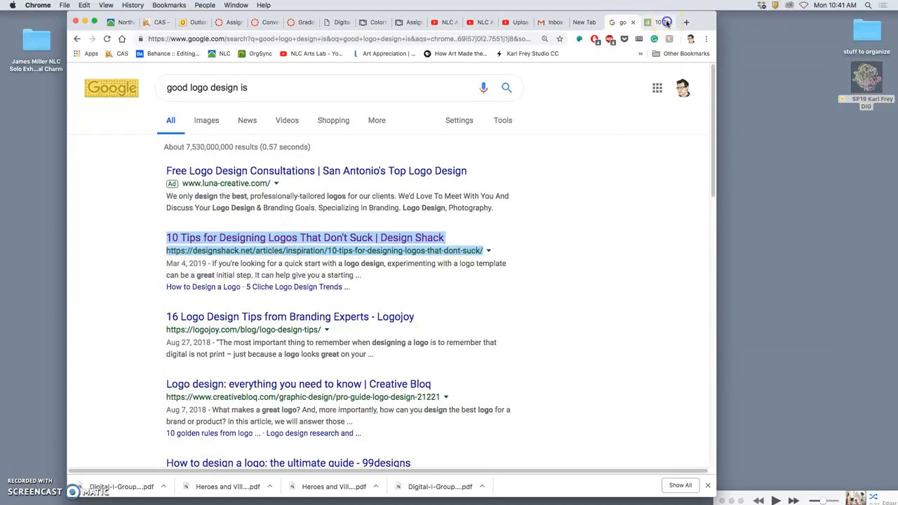
Step: Open the Design Shack article '10 Tips for Designing Logos That Don't Suck' and scroll into it
left_click(305, 237)
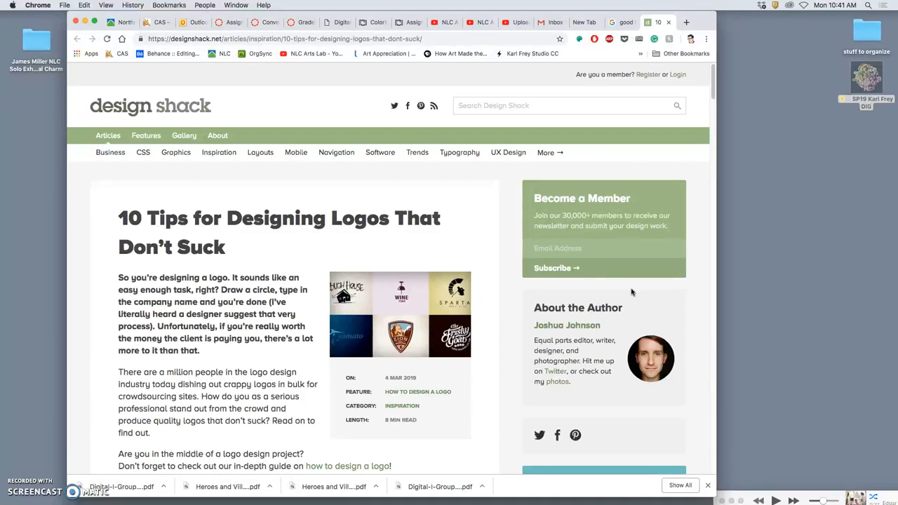
scroll("down", 3)
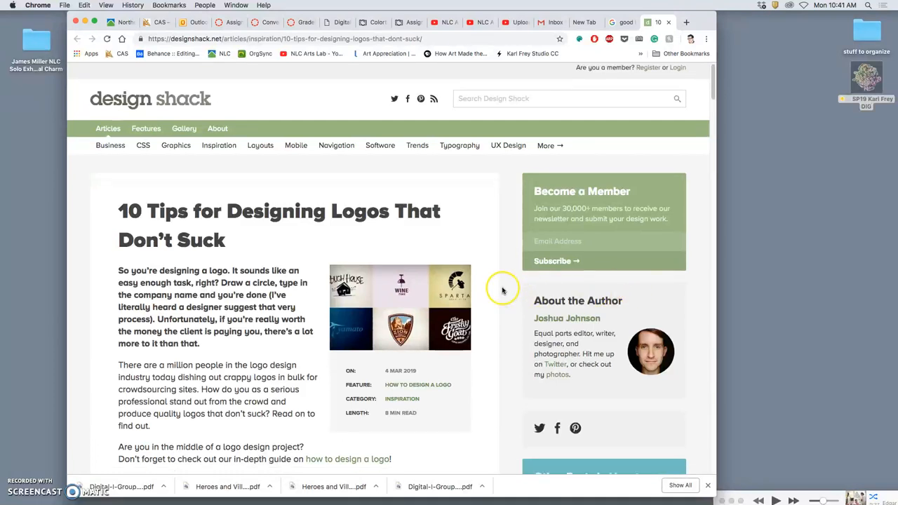
scroll("down", 3)
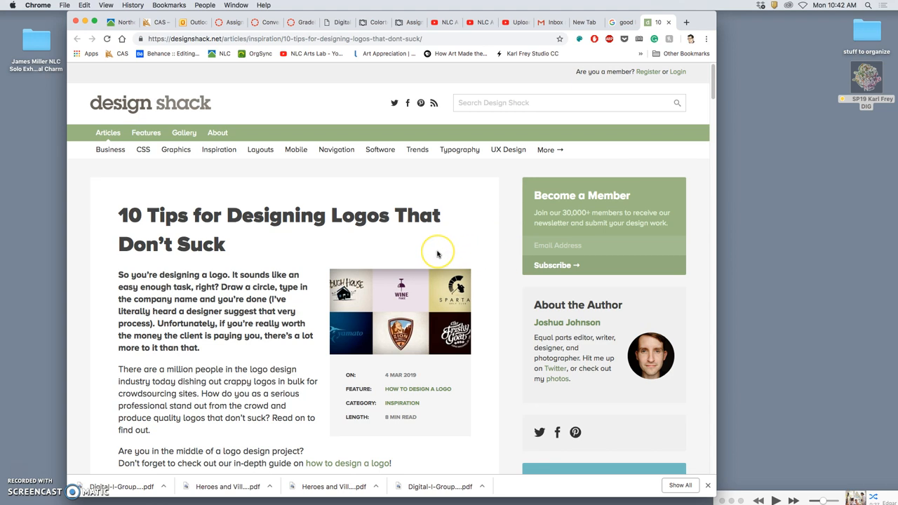
scroll("down", 3)
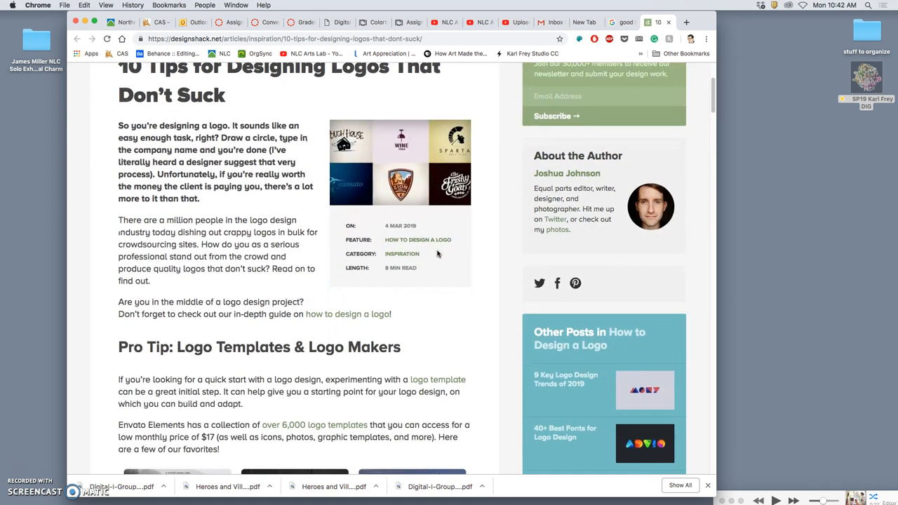
scroll("down", 3)
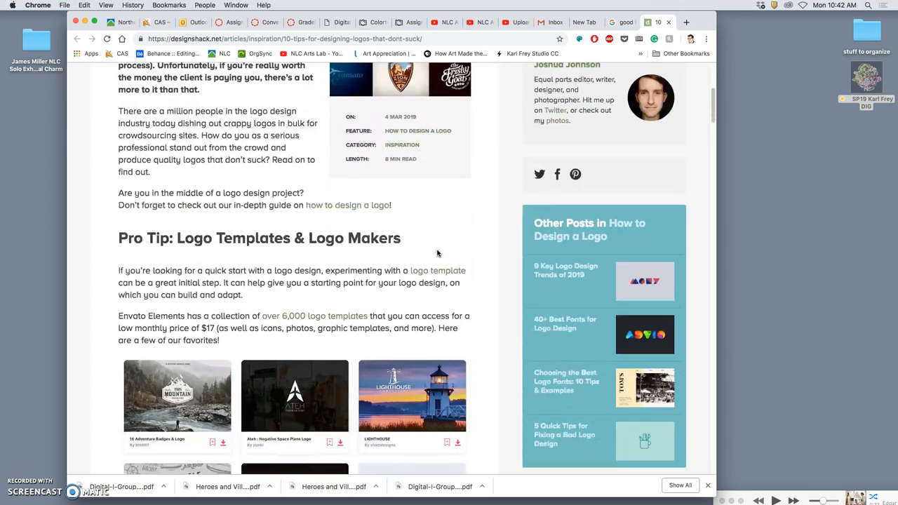
scroll("down", 3)
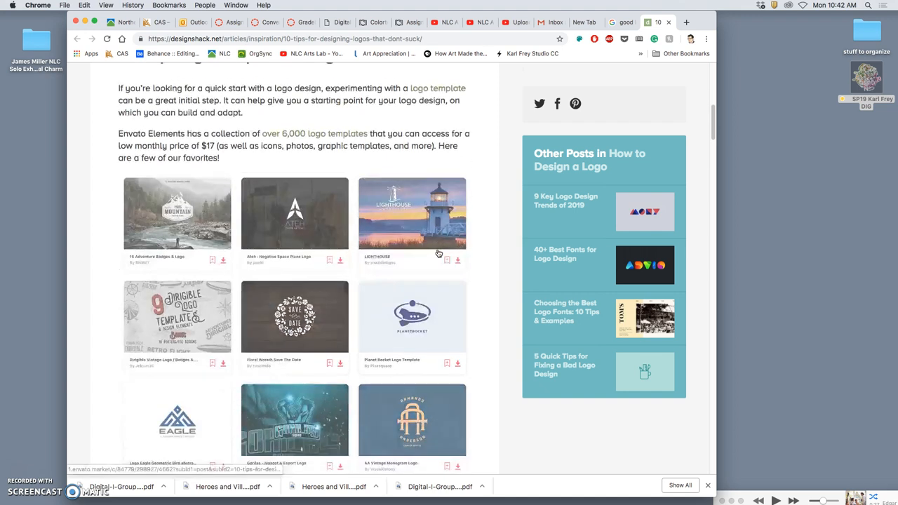
scroll("down", 3)
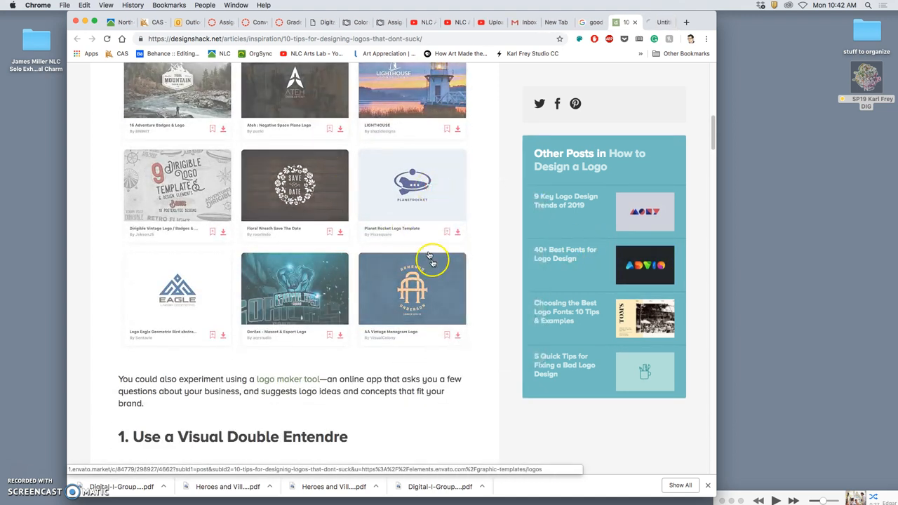
scroll("down", 3)
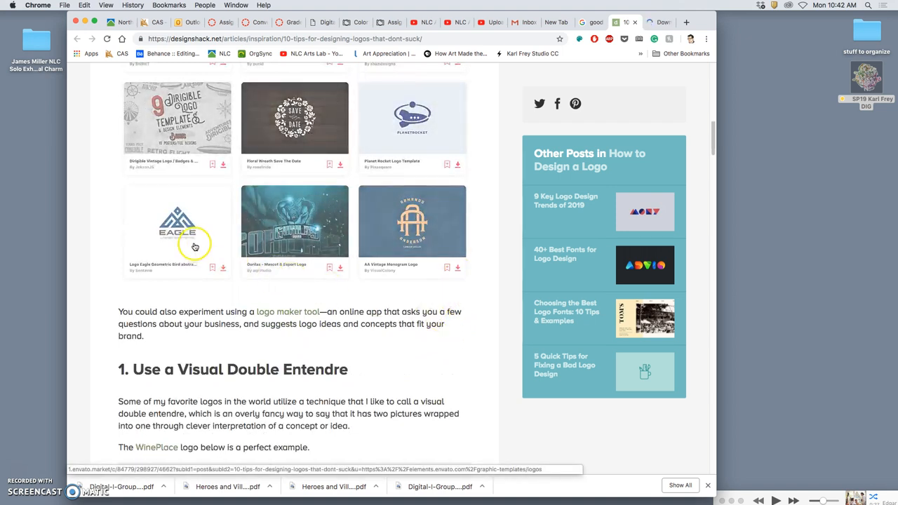
right_click(195, 246)
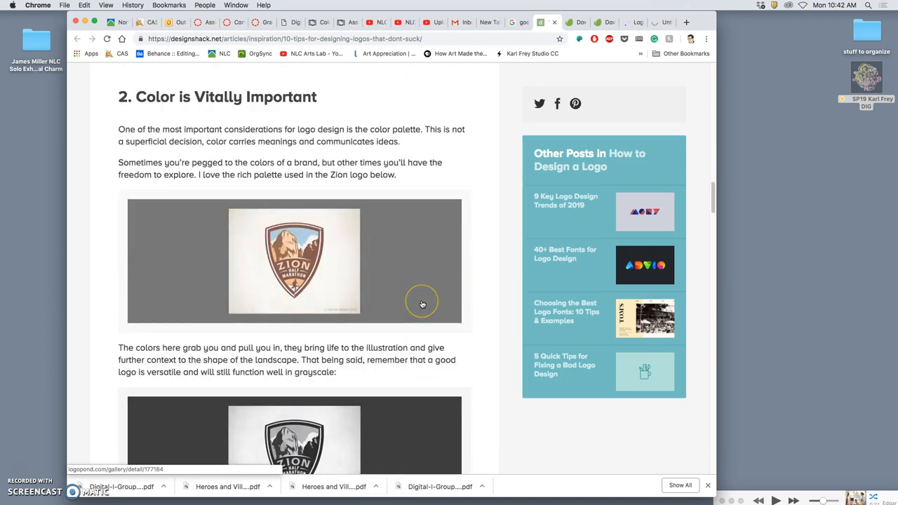
scroll("down", 3)
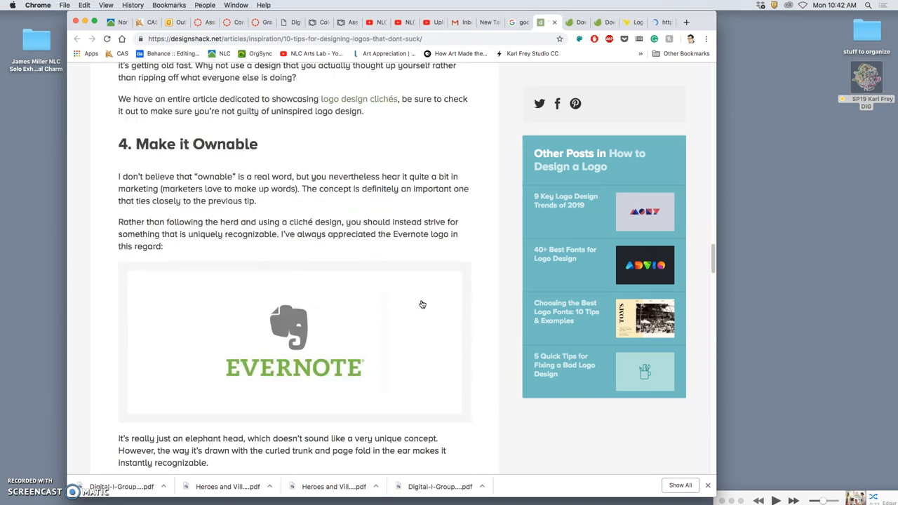
scroll("down", 3)
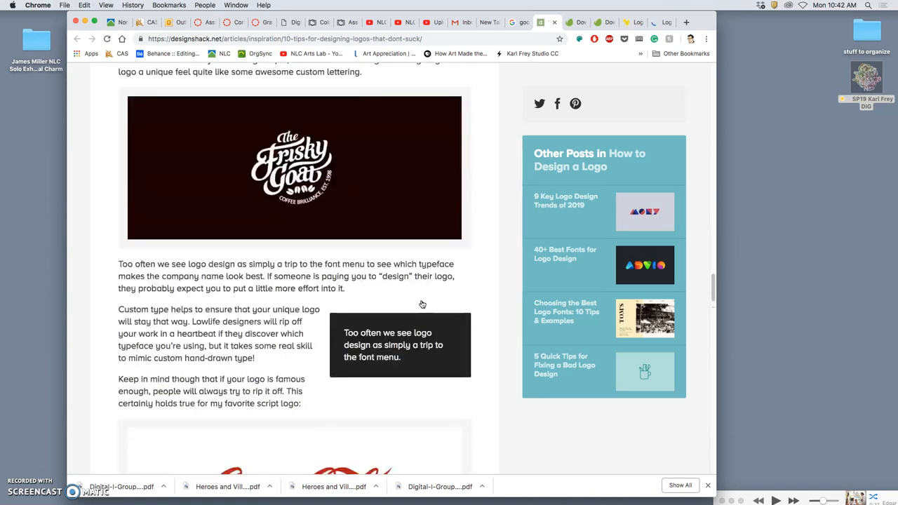
scroll("down", 3)
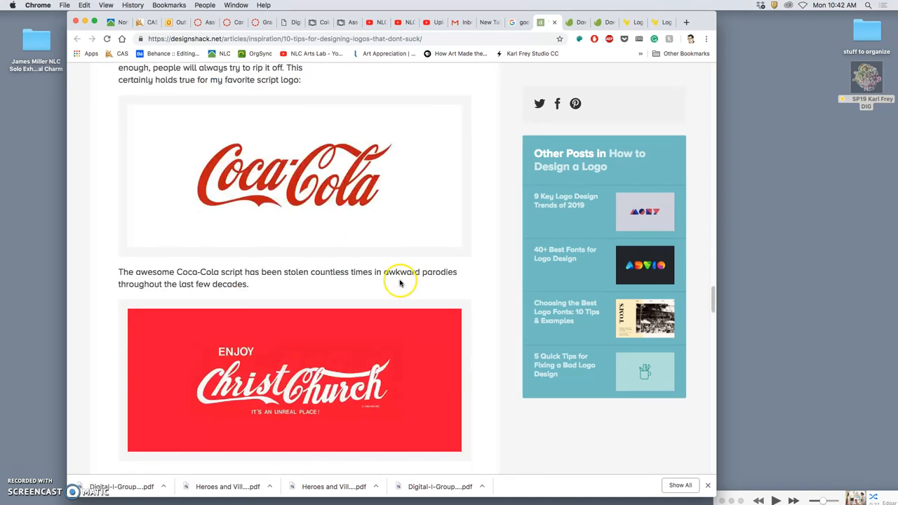
scroll("down", 3)
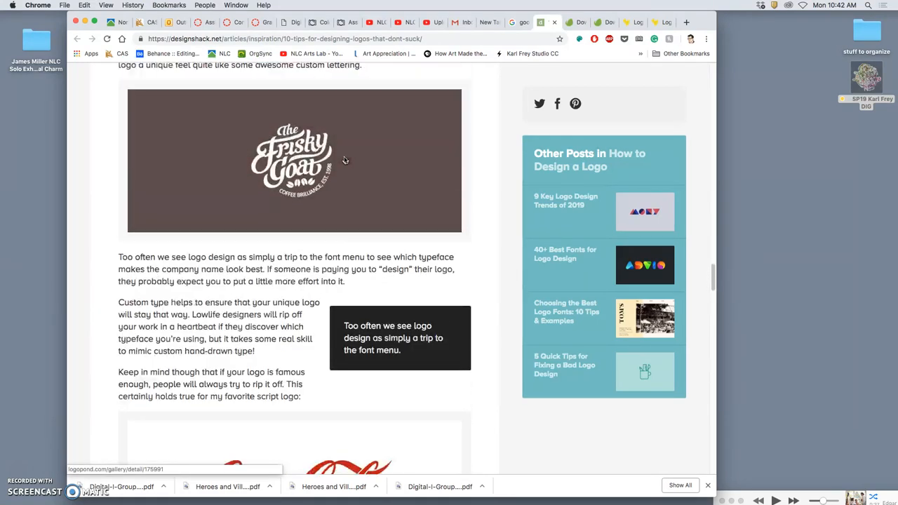
scroll("down", 3)
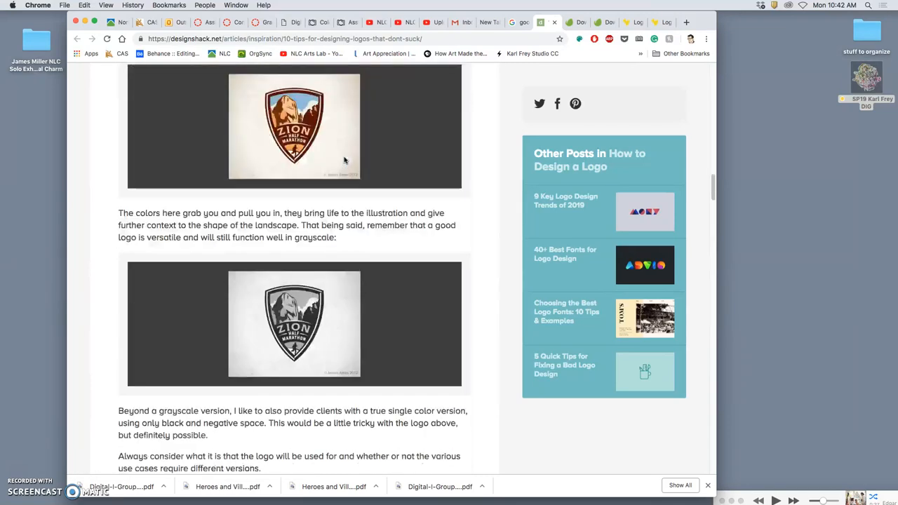
scroll("down", 3)
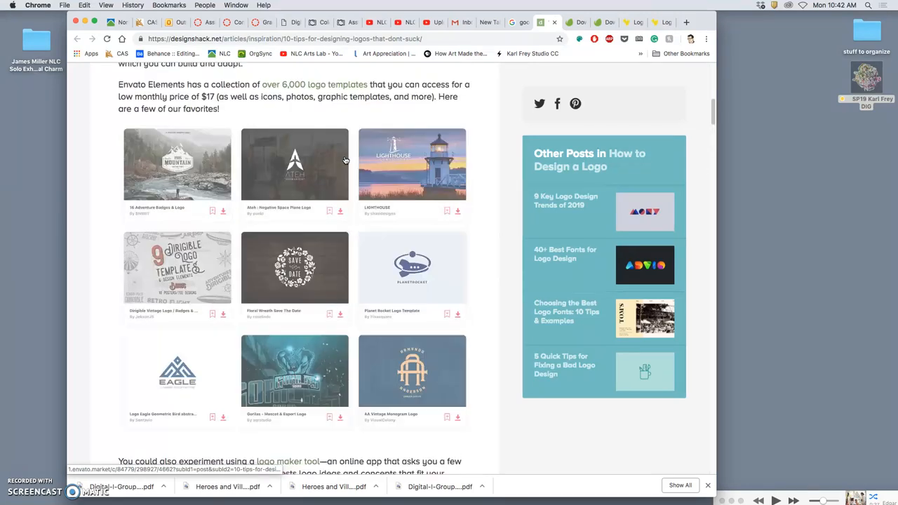
scroll("down", 3)
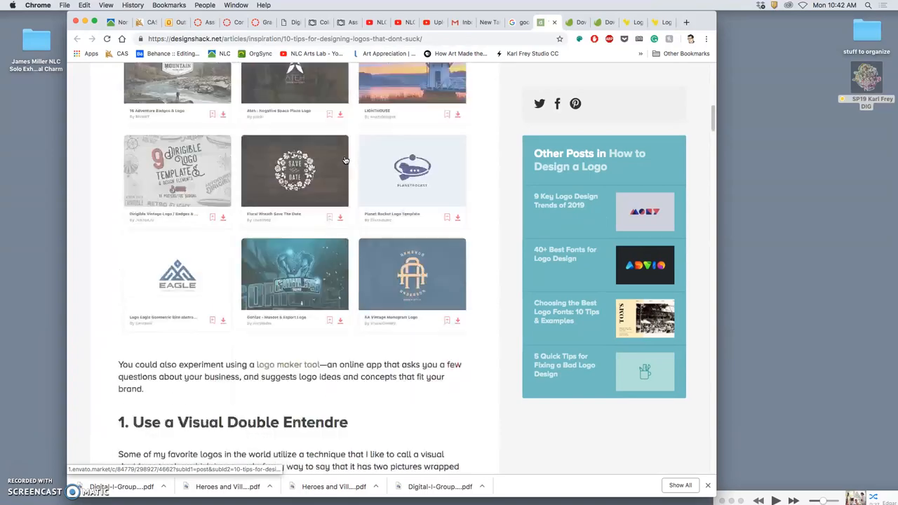
scroll("down", 3)
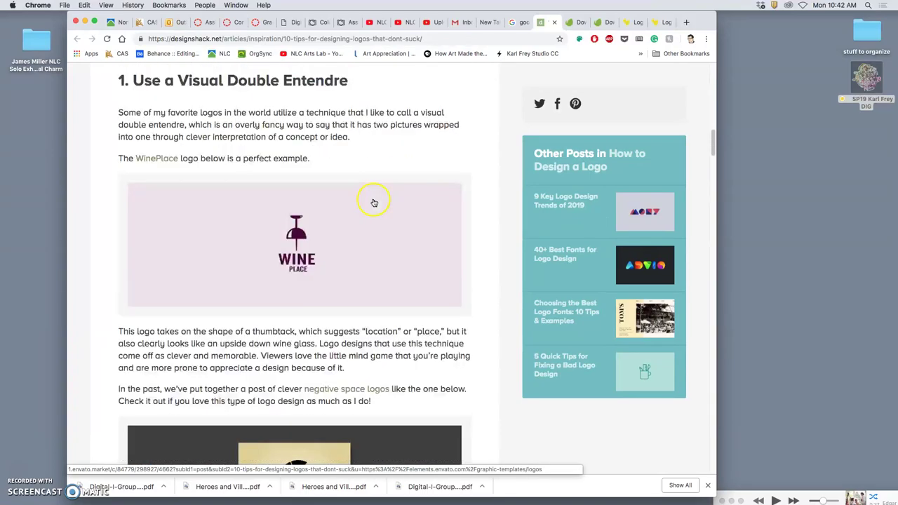
scroll("down", 3)
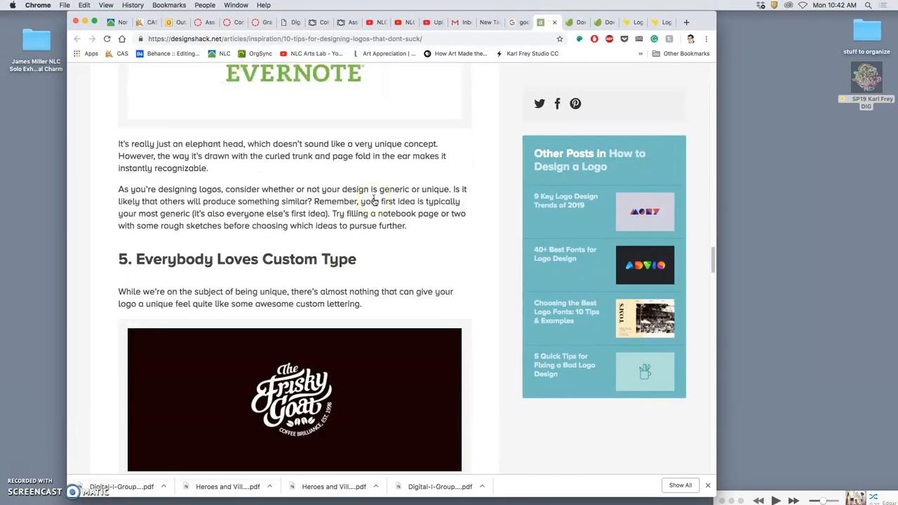
scroll("down", 3)
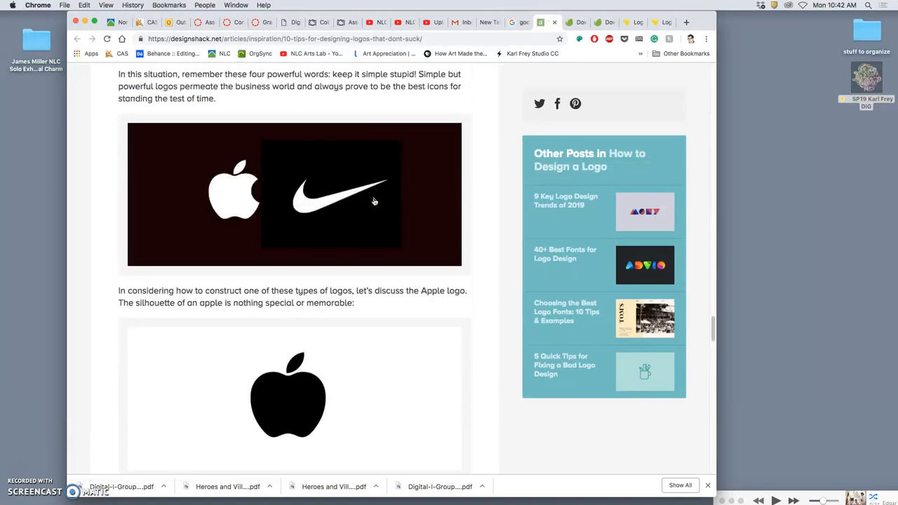
scroll("down", 3)
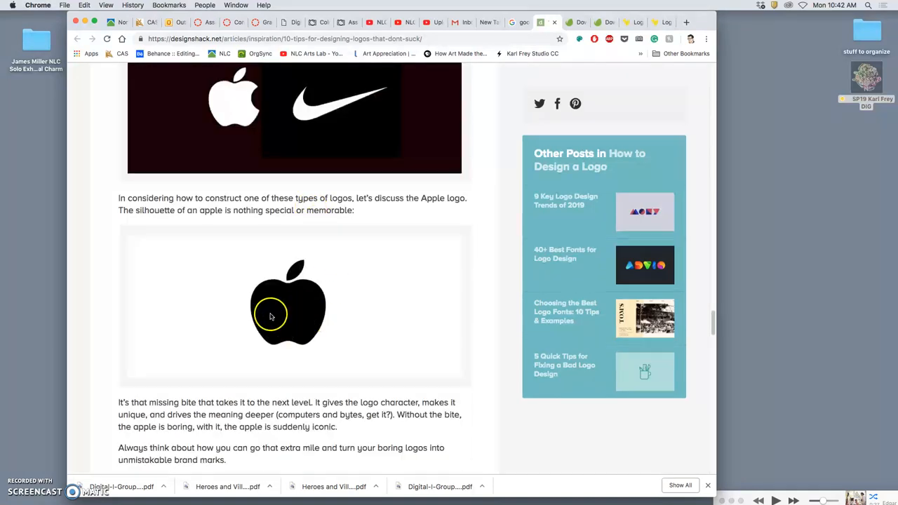
scroll("down", 3)
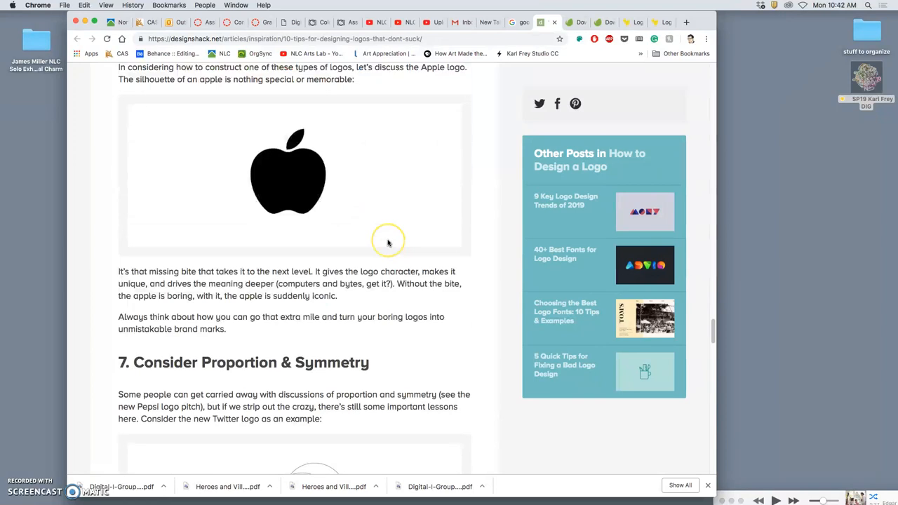
scroll("down", 3)
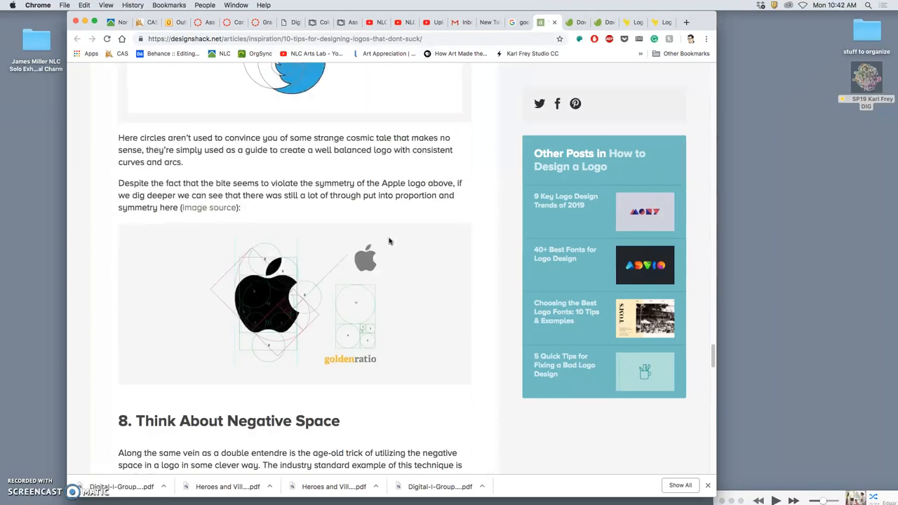
scroll("down", 3)
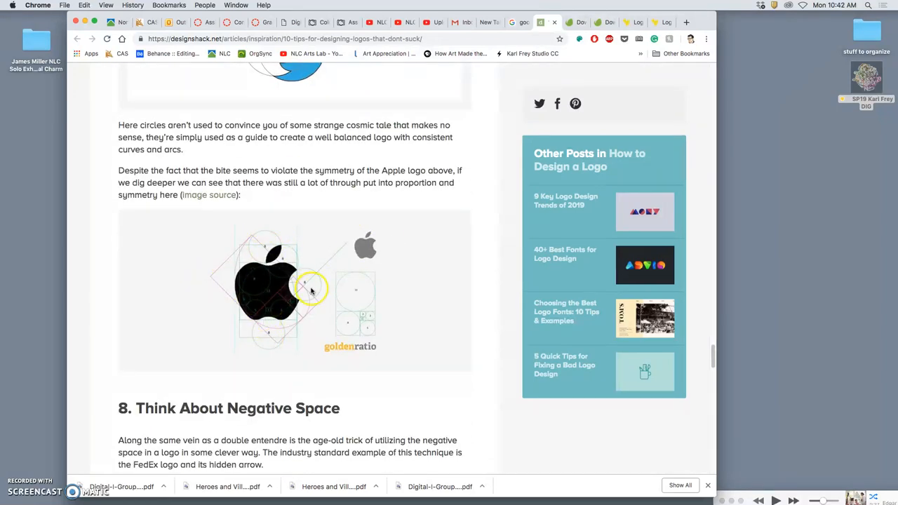
scroll("down", 3)
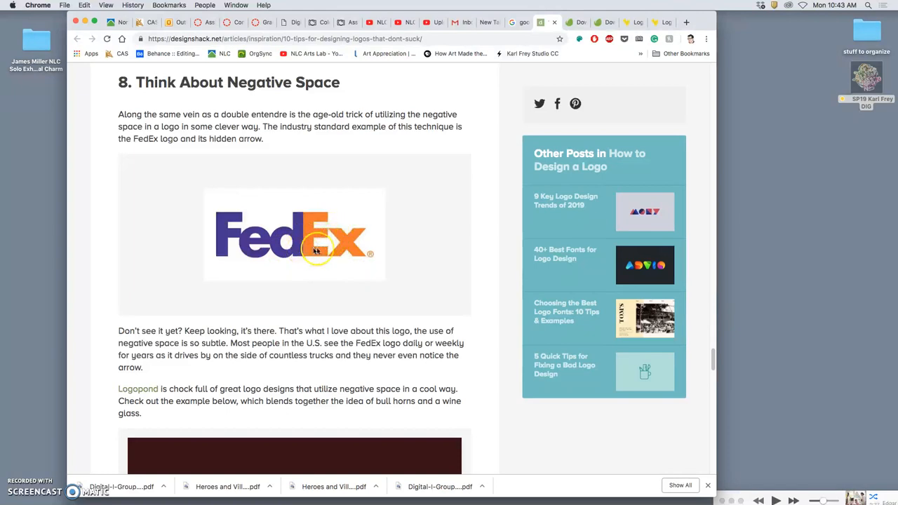
mouse_move(329, 259)
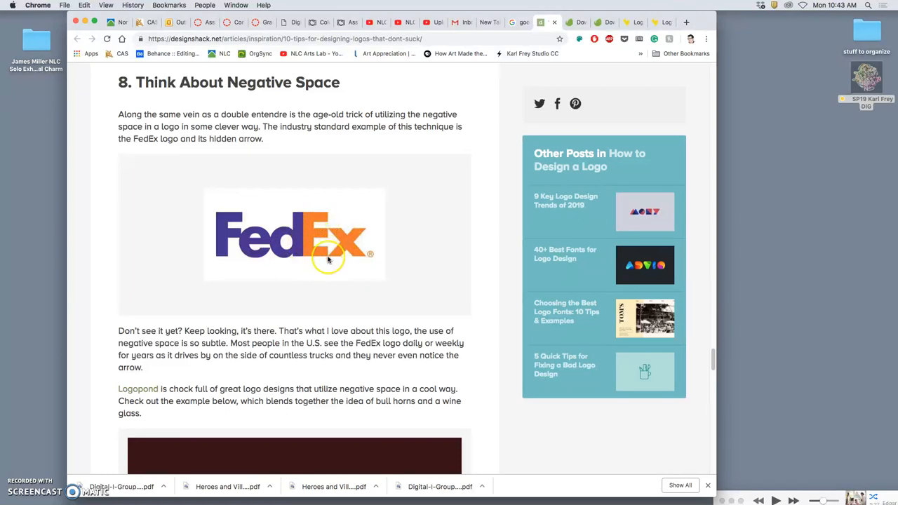
mouse_move(372, 246)
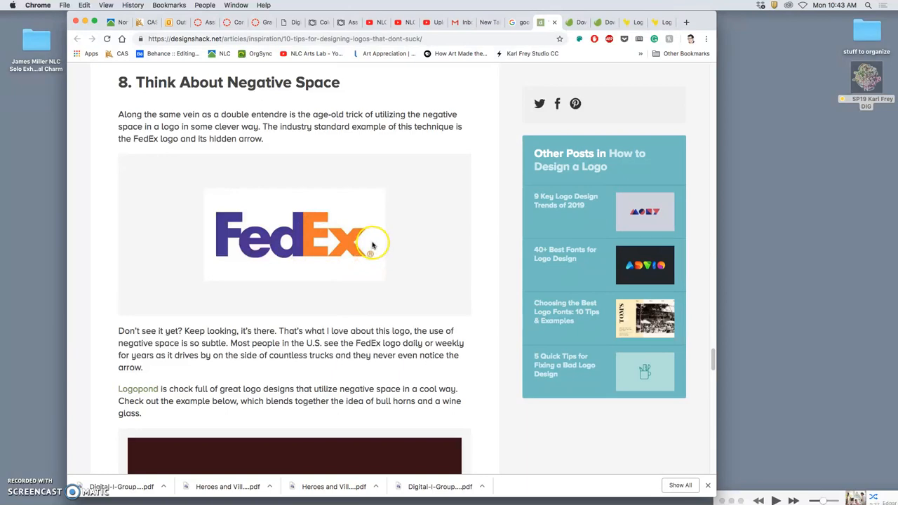
mouse_move(271, 226)
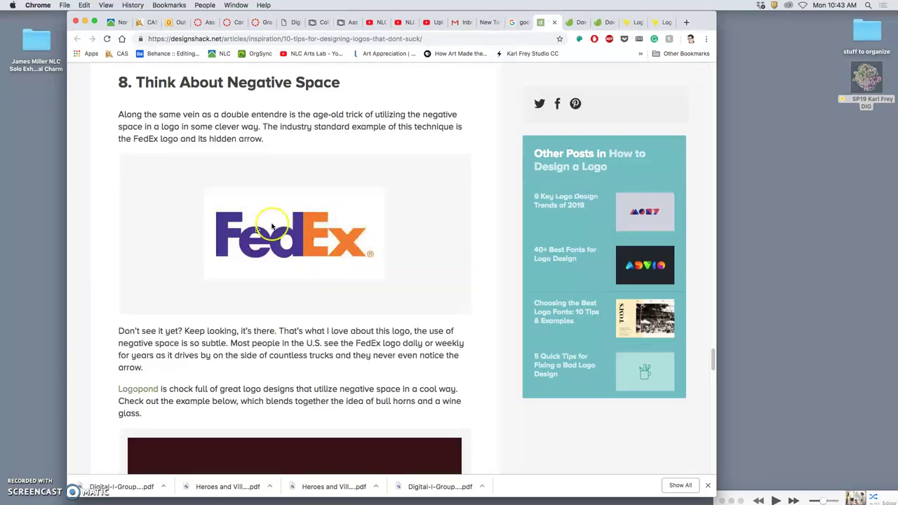
mouse_move(381, 274)
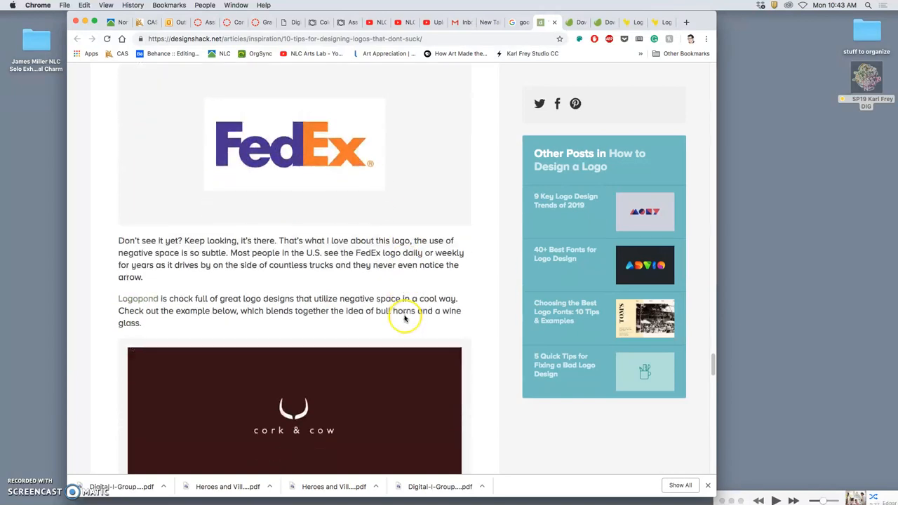
Step: Scroll past the negative-space examples to the Passive vs. Active Twitter bird logos
scroll("down", 3)
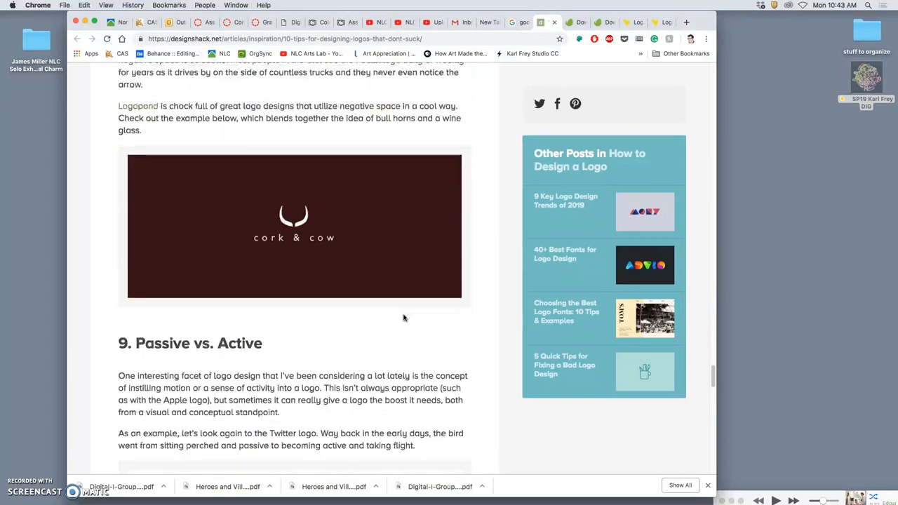
scroll("down", 3)
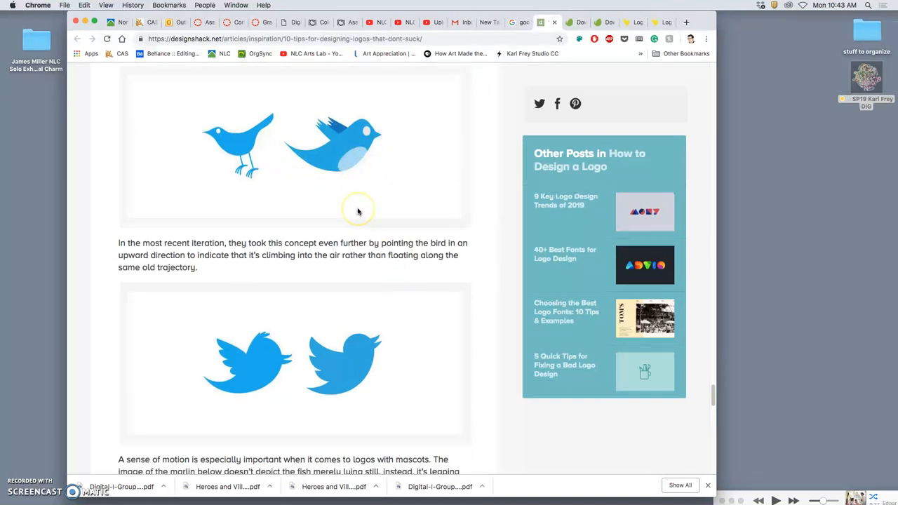
mouse_move(317, 216)
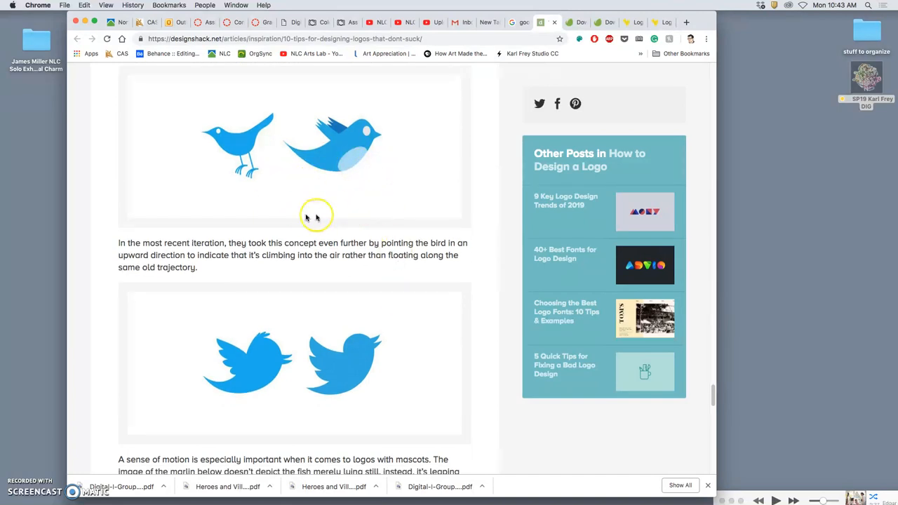
mouse_move(340, 223)
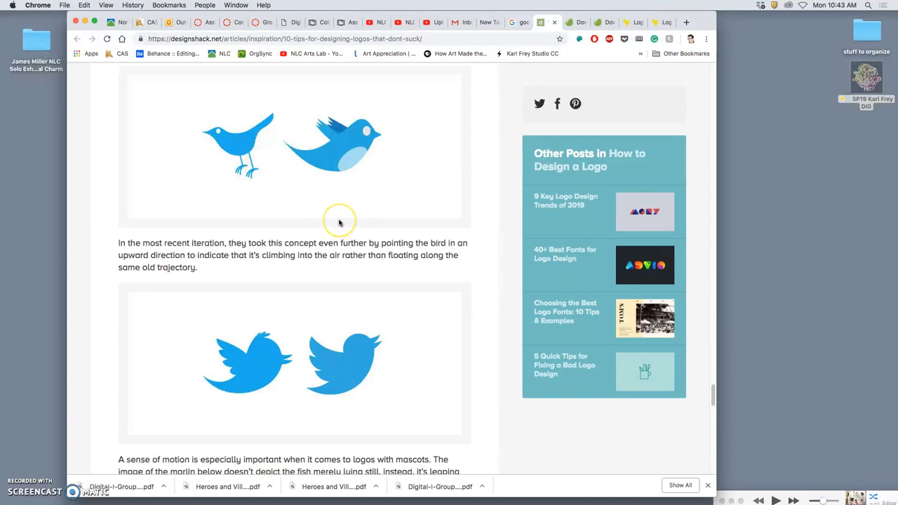
mouse_move(342, 208)
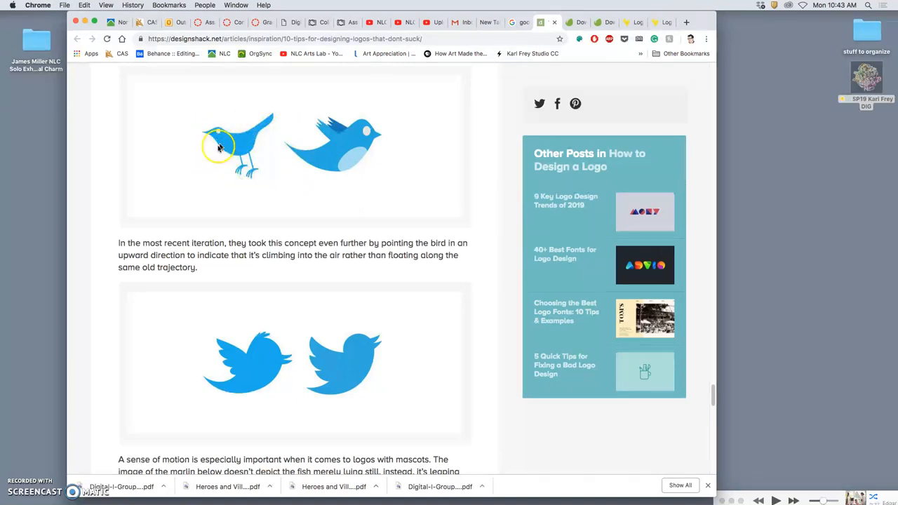
mouse_move(244, 151)
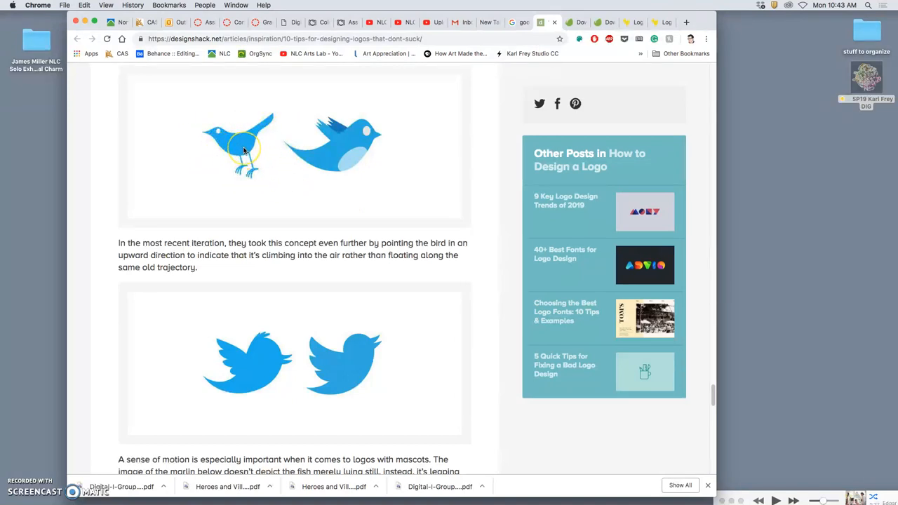
mouse_move(231, 154)
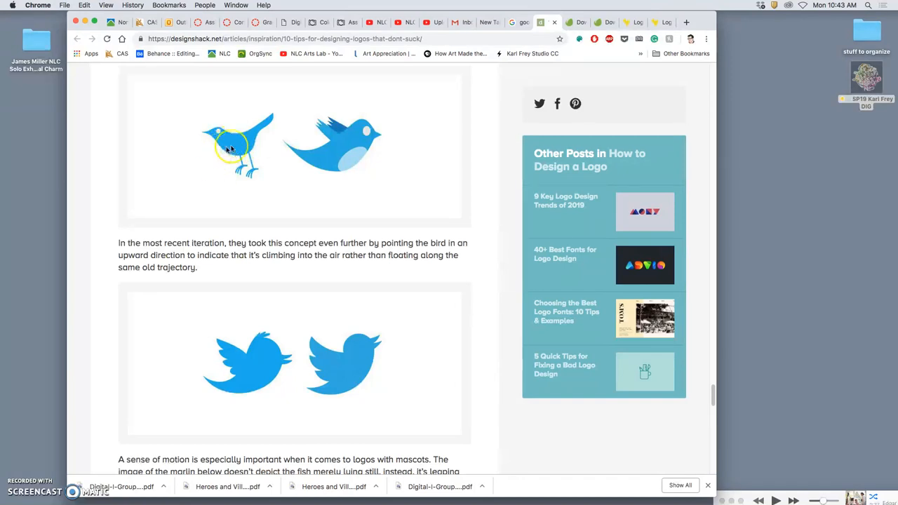
mouse_move(252, 151)
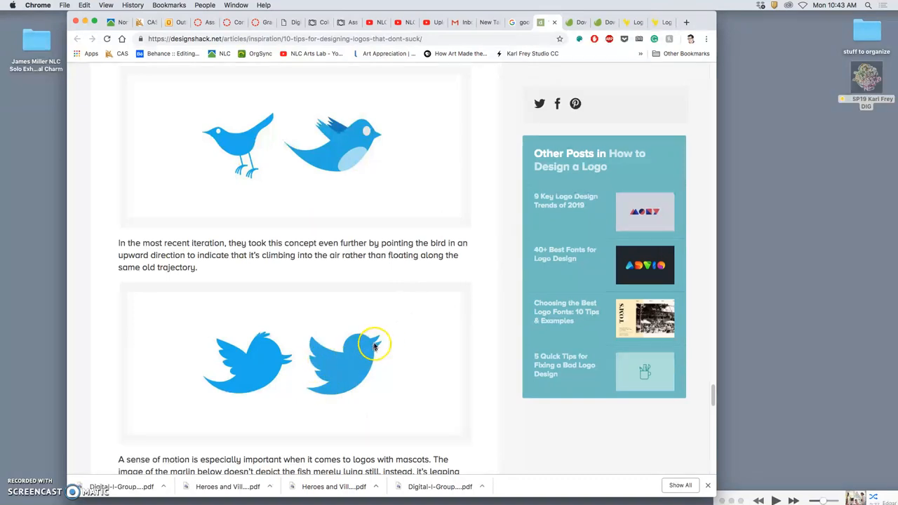
mouse_move(275, 400)
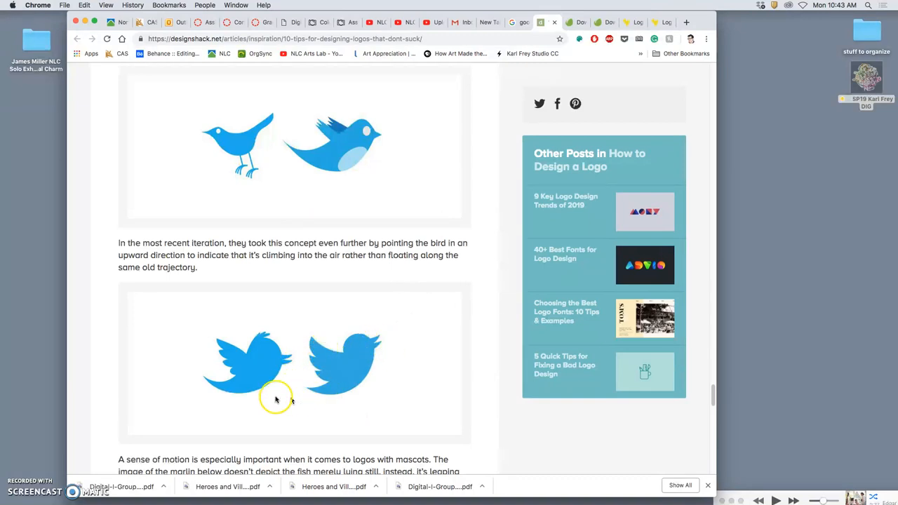
mouse_move(372, 398)
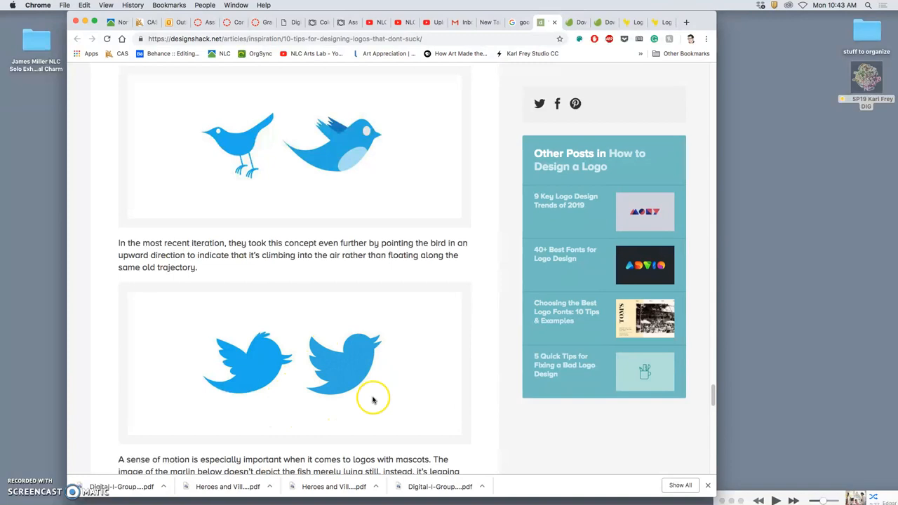
scroll("down", 3)
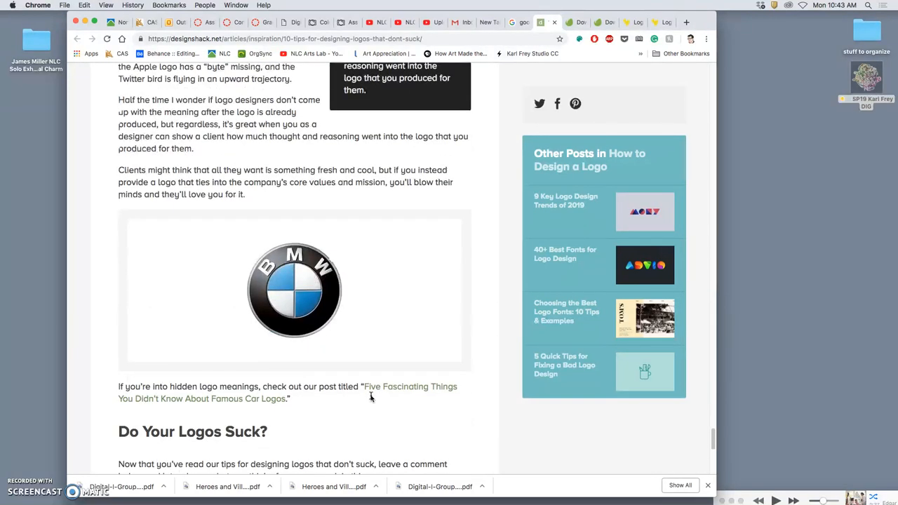
Step: Scroll to the BMW logo and 'Do Your Logos Suck?' conclusion, clicking the logo
scroll("down", 3)
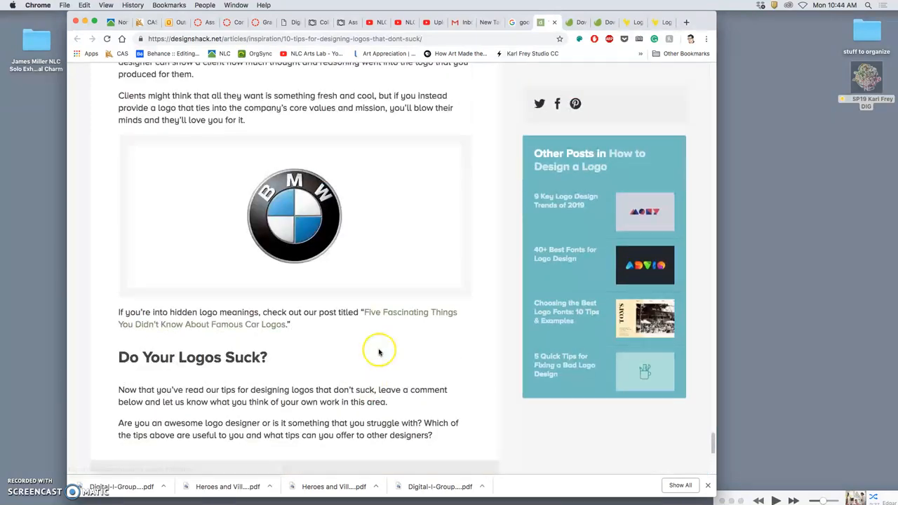
mouse_move(286, 219)
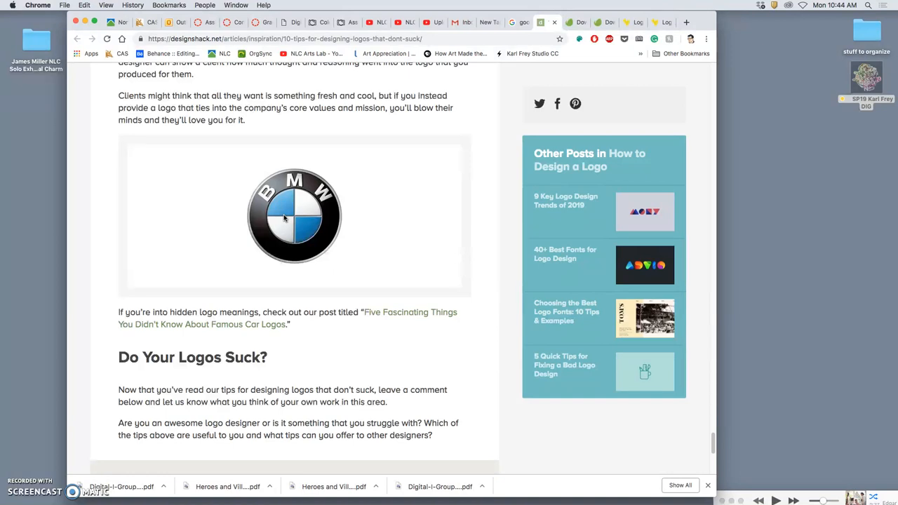
left_click(281, 221)
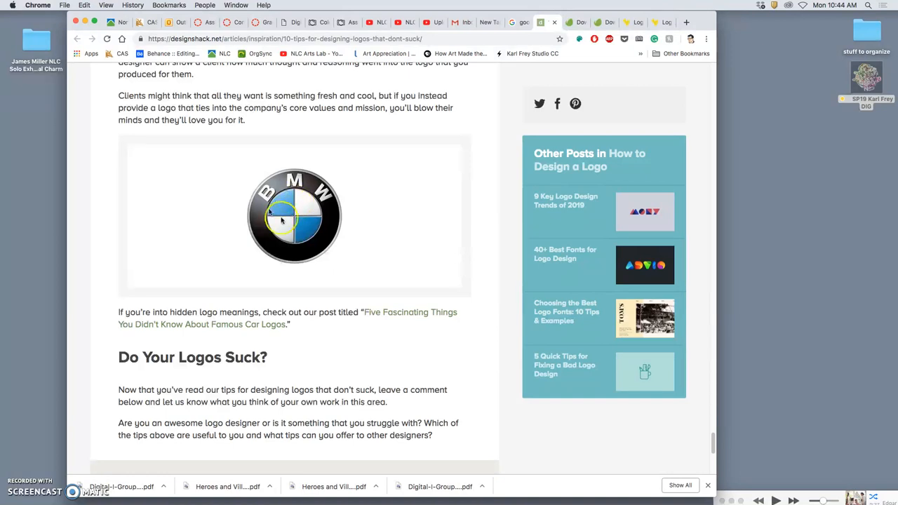
mouse_move(300, 242)
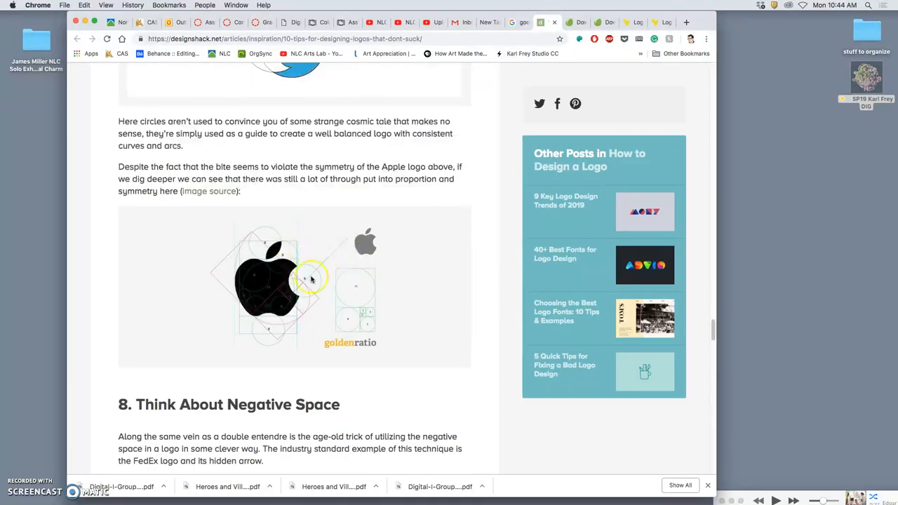
mouse_move(340, 282)
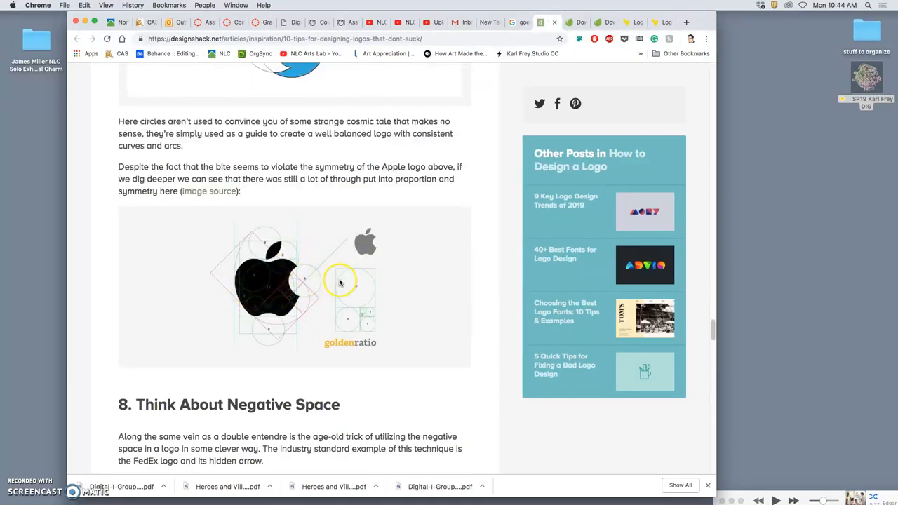
Step: Scroll to the Apple logo golden-ratio diagram above tip 8
scroll("down", 3)
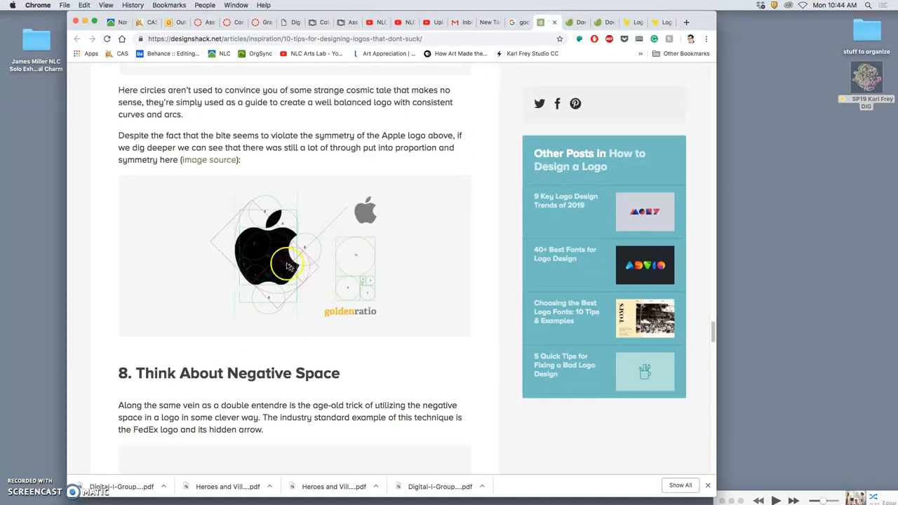
mouse_move(271, 271)
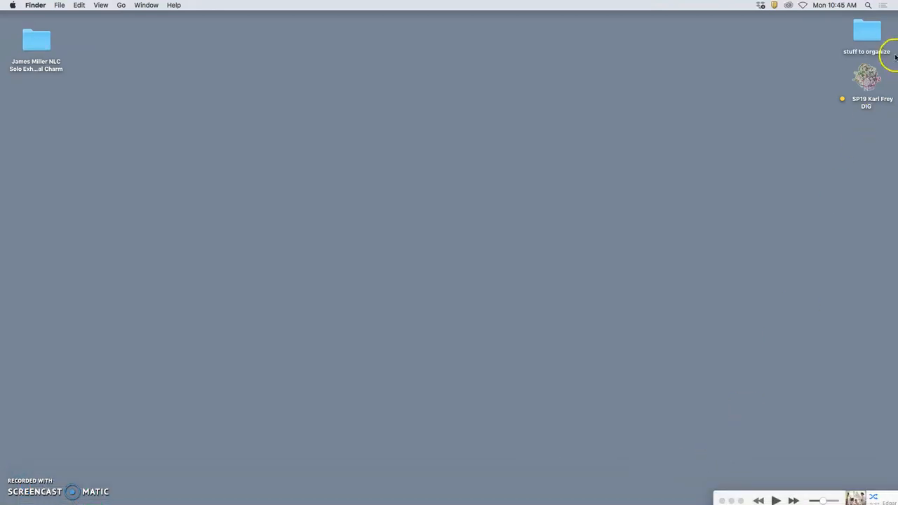
Step: Open the course folder, then Assignment #6, then 'world spinning on a finger'
double_click(862, 74)
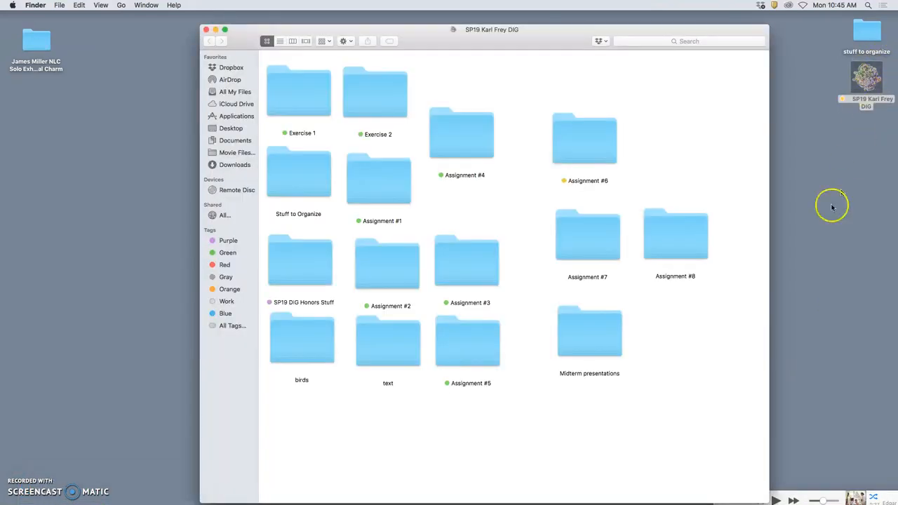
mouse_move(604, 165)
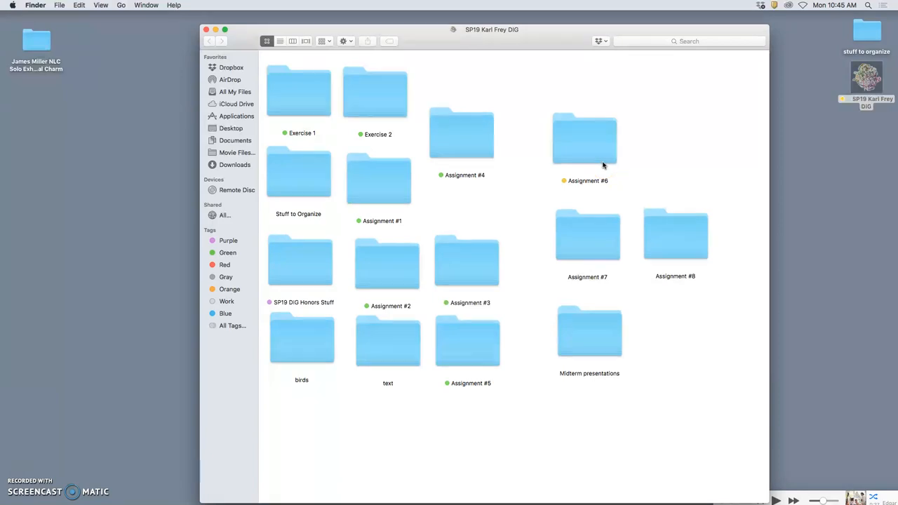
double_click(585, 139)
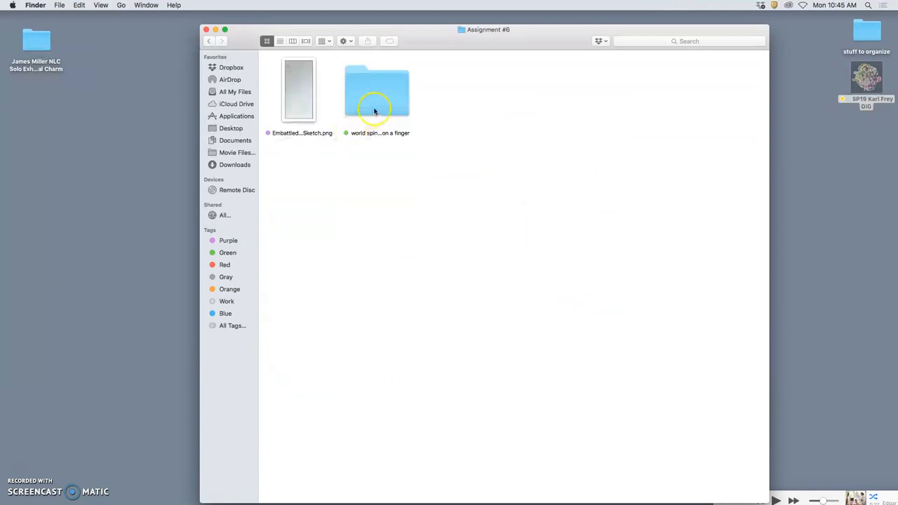
double_click(376, 91)
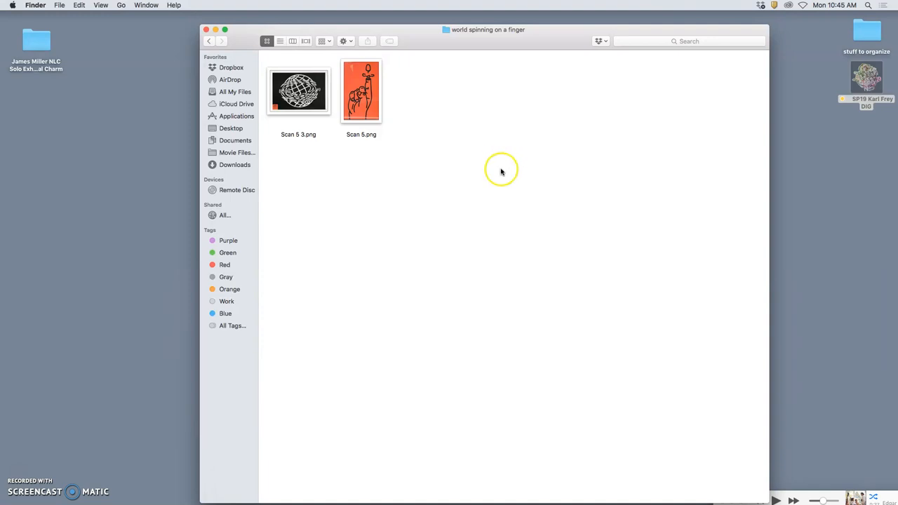
mouse_move(461, 197)
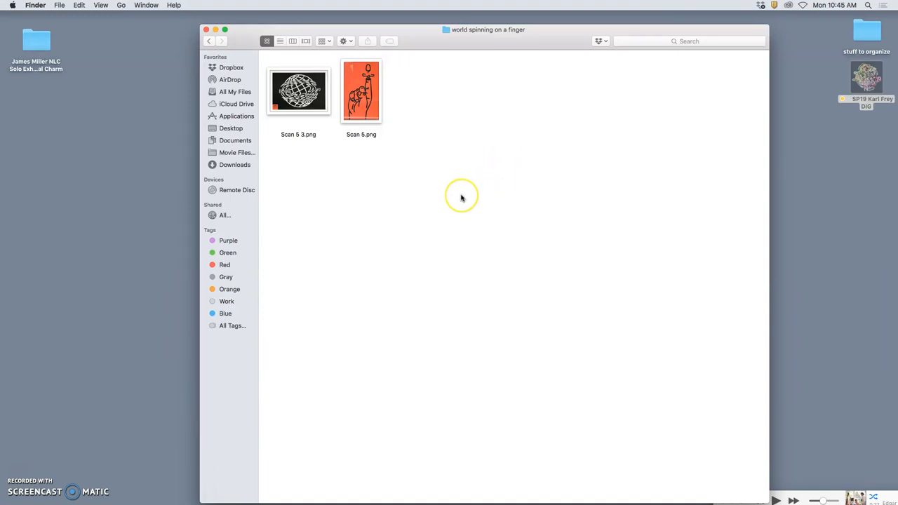
mouse_move(462, 198)
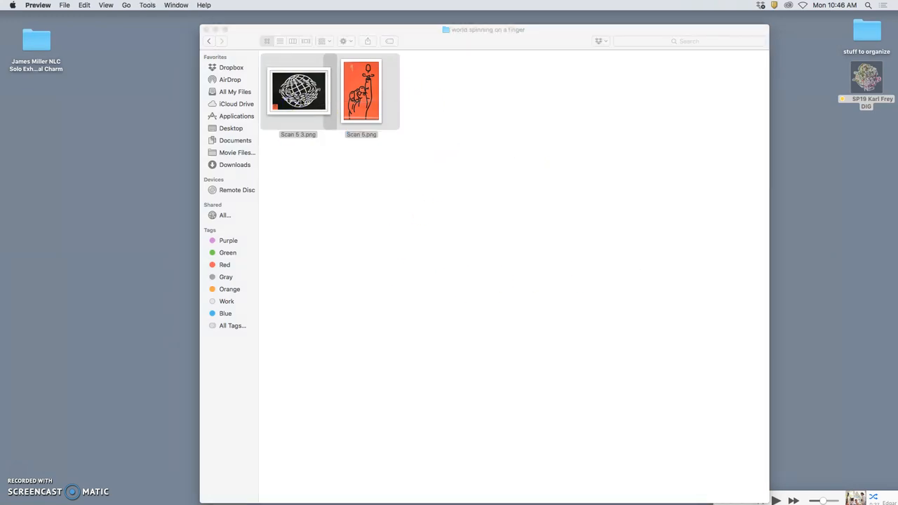
Step: Open Scan 5 3.png and Scan 5.png together in Preview and view Scan 5
double_click(298, 90)
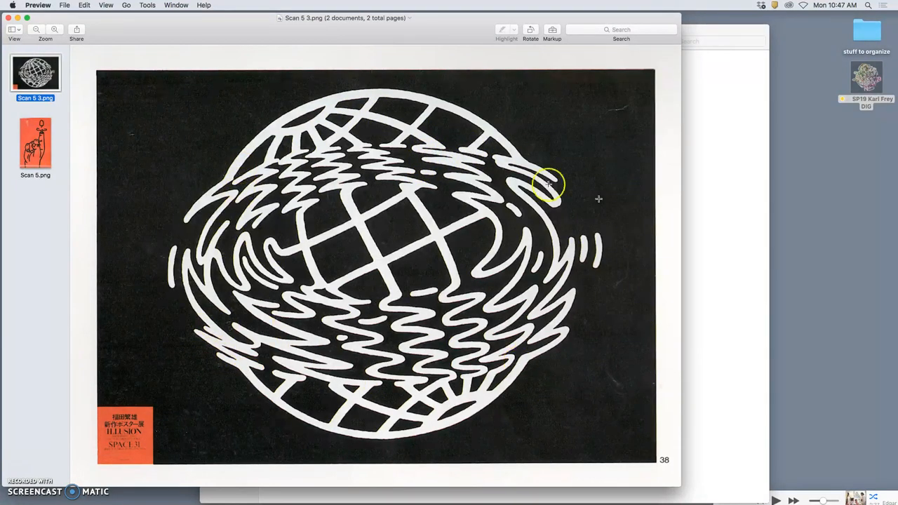
mouse_move(531, 166)
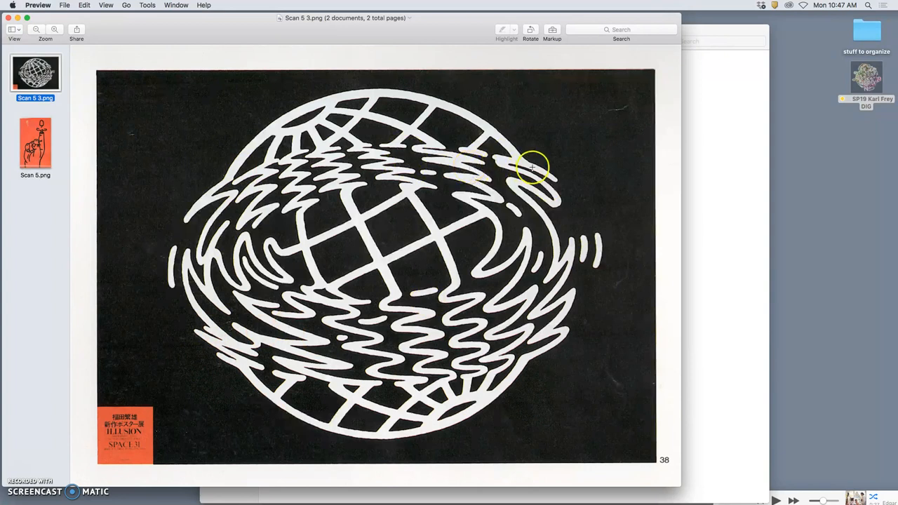
mouse_move(36, 144)
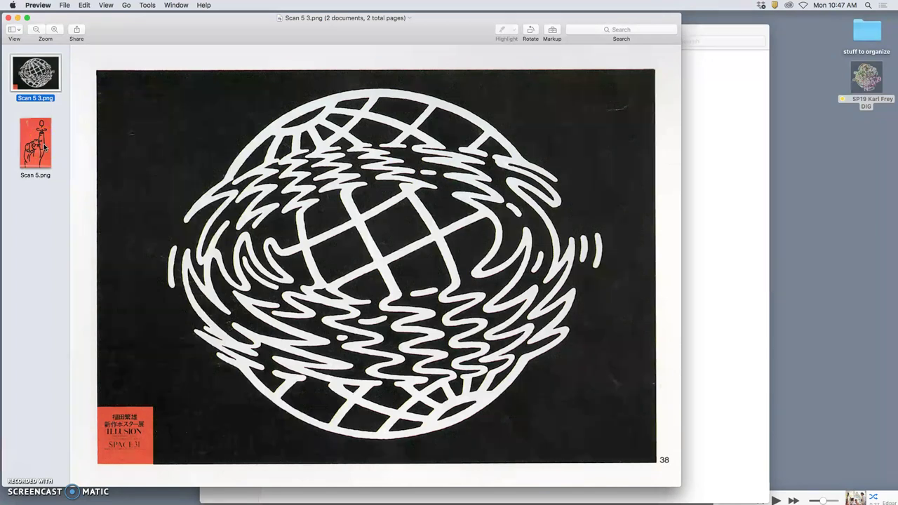
left_click(35, 144)
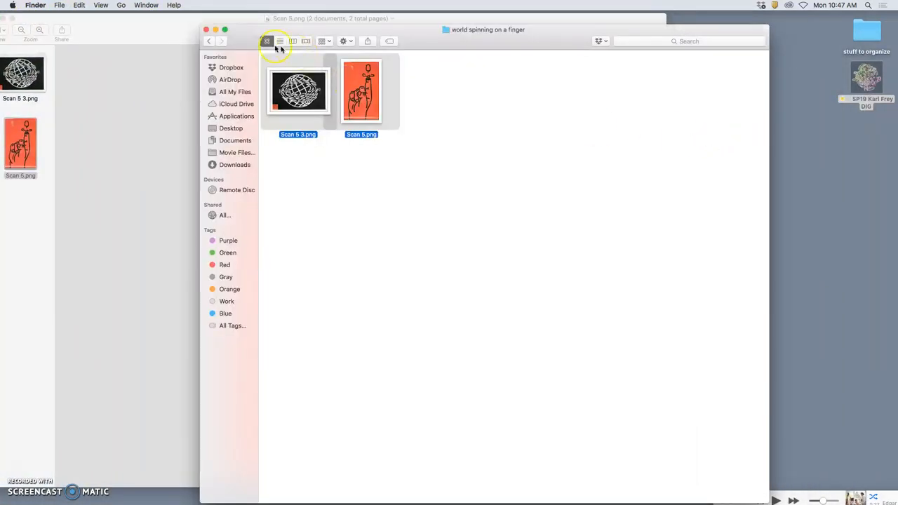
Step: Open Embattled Earth Graphic Symbol Sketch.png in Preview
double_click(361, 91)
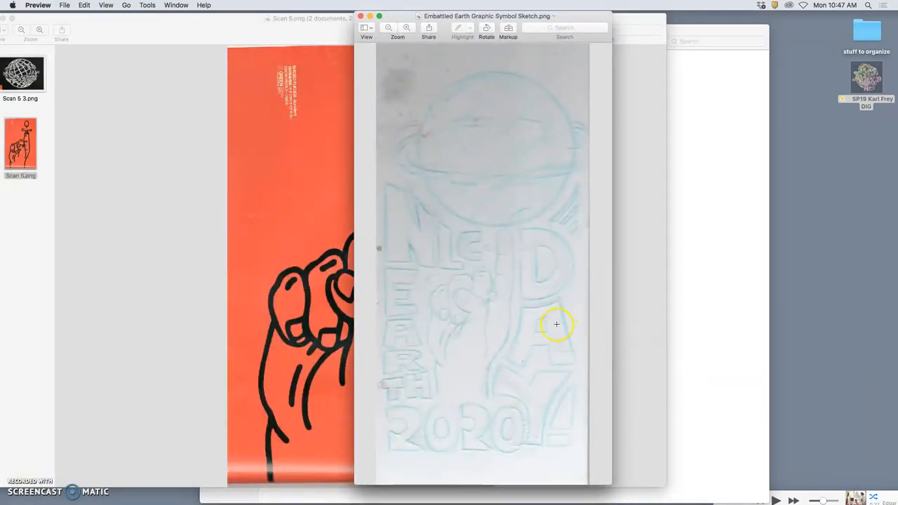
mouse_move(453, 218)
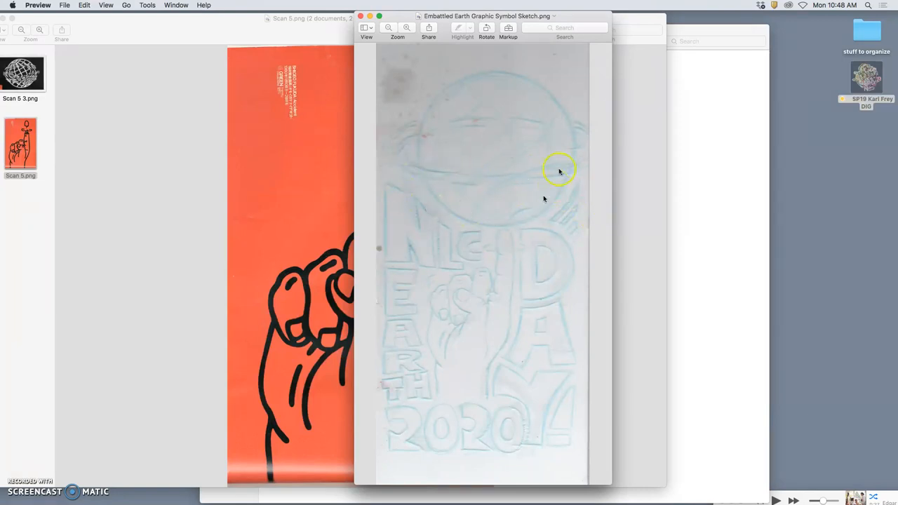
mouse_move(502, 334)
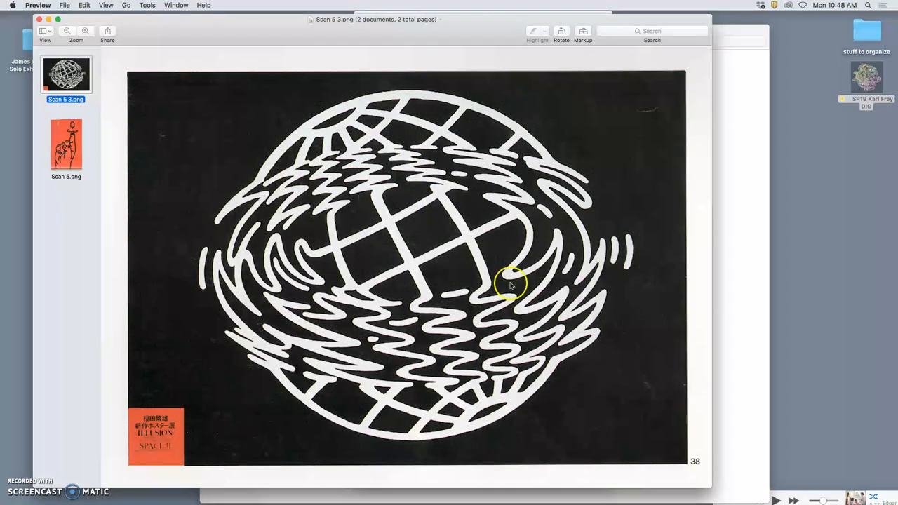
left_click(65, 145)
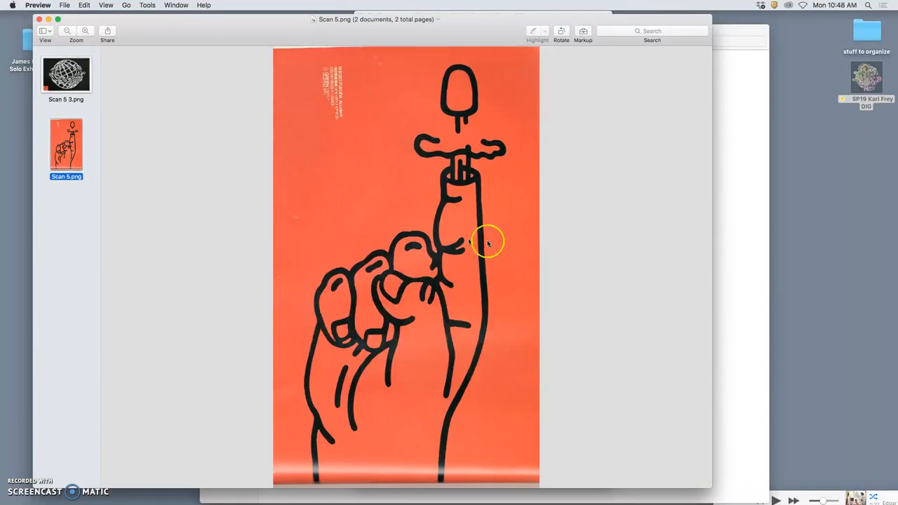
mouse_move(501, 185)
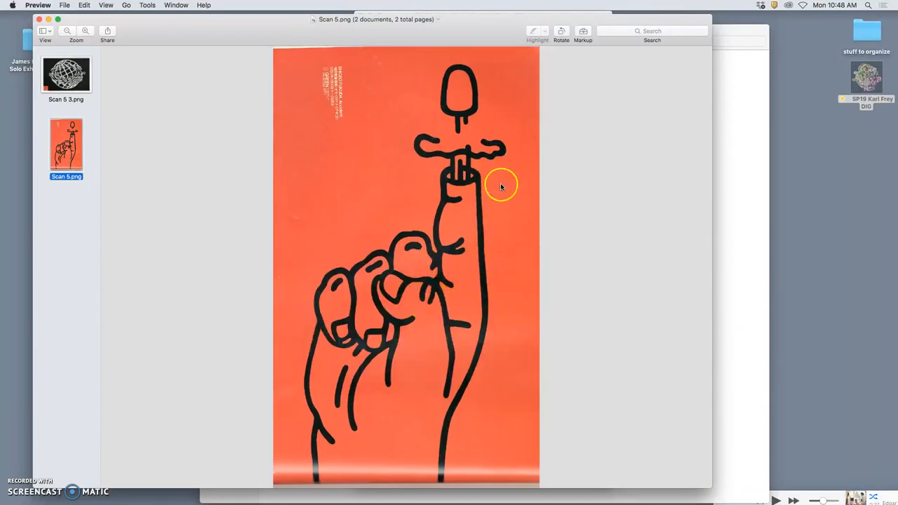
mouse_move(454, 246)
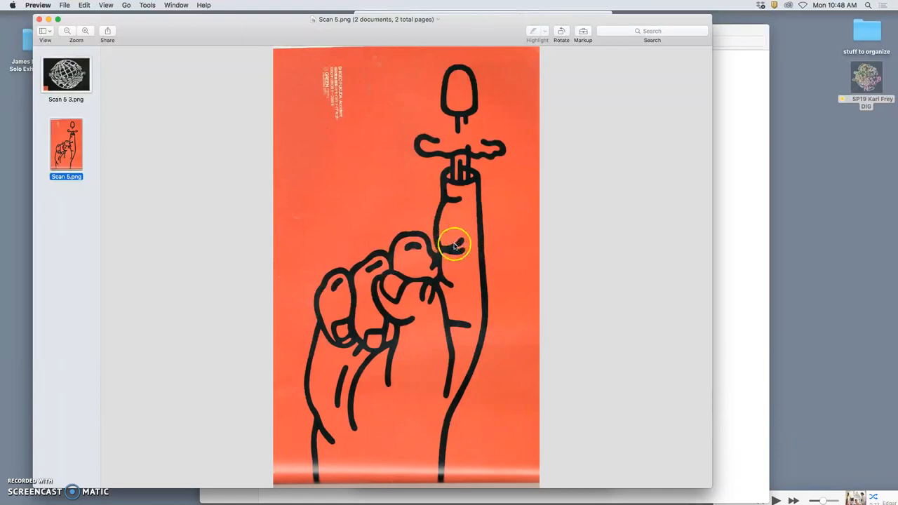
mouse_move(468, 252)
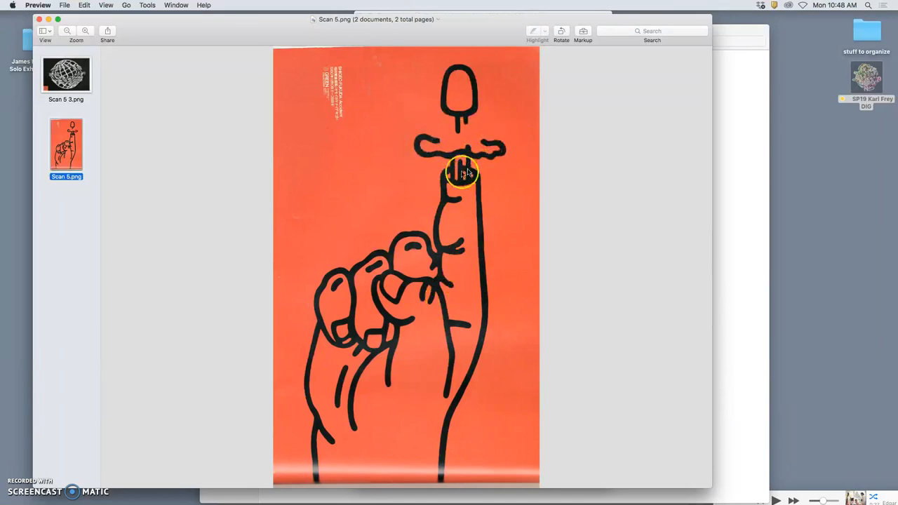
mouse_move(455, 95)
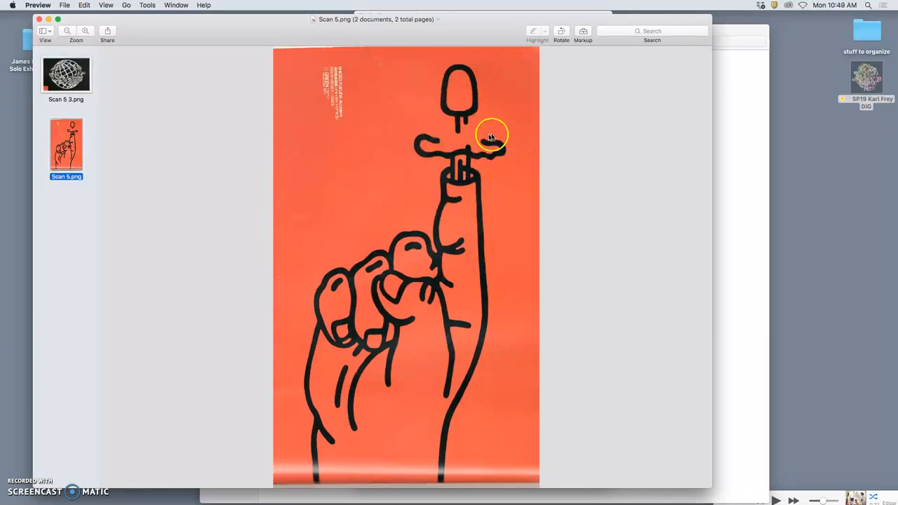
mouse_move(473, 165)
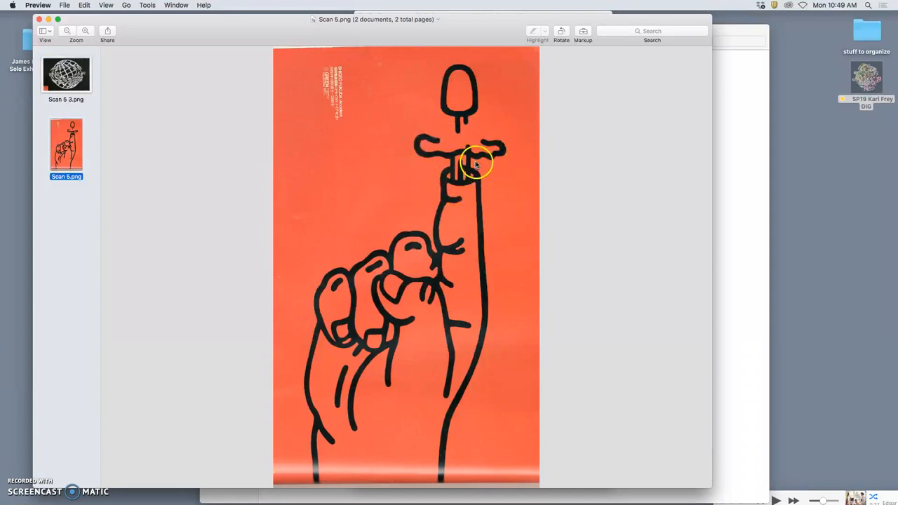
left_click(65, 75)
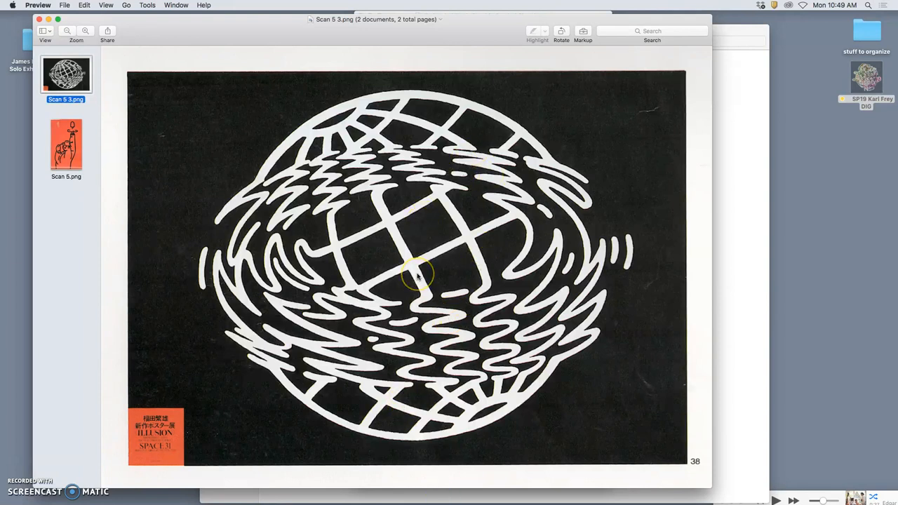
mouse_move(328, 491)
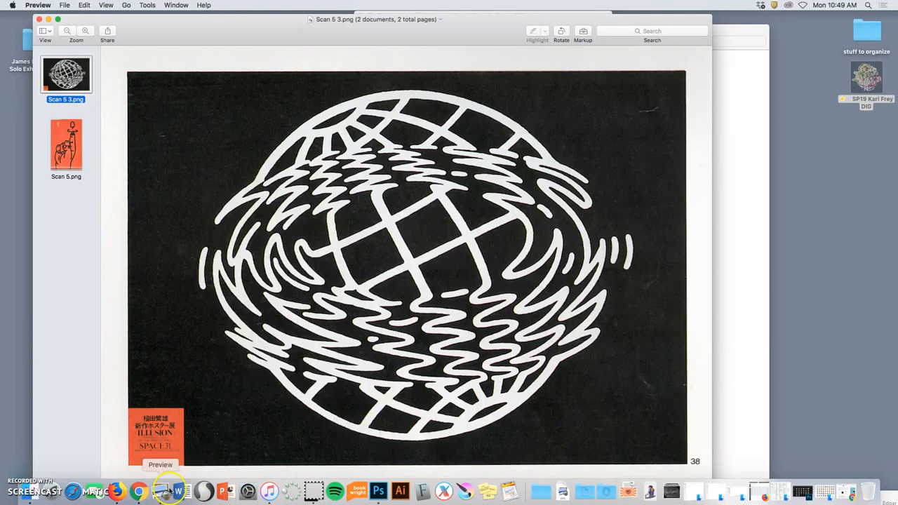
Step: Bring Photoshop to the front and start a new document from the File menu
left_click(398, 489)
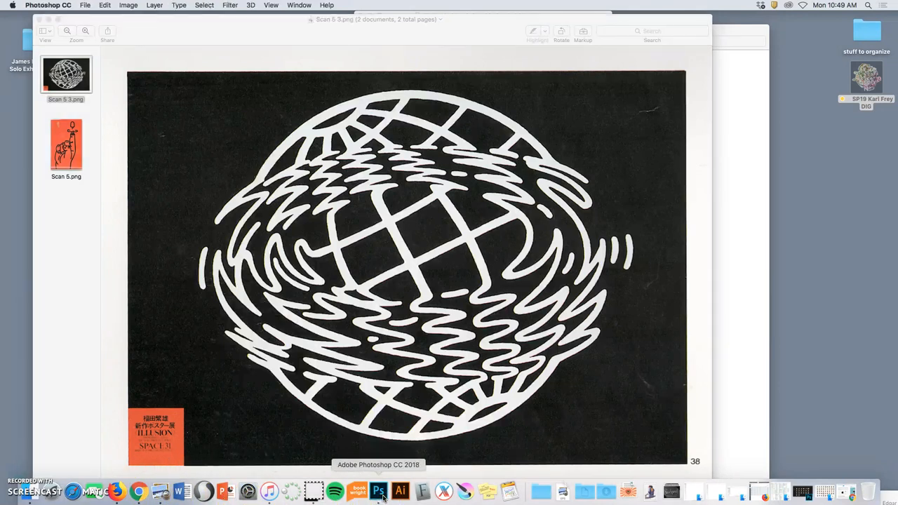
left_click(397, 492)
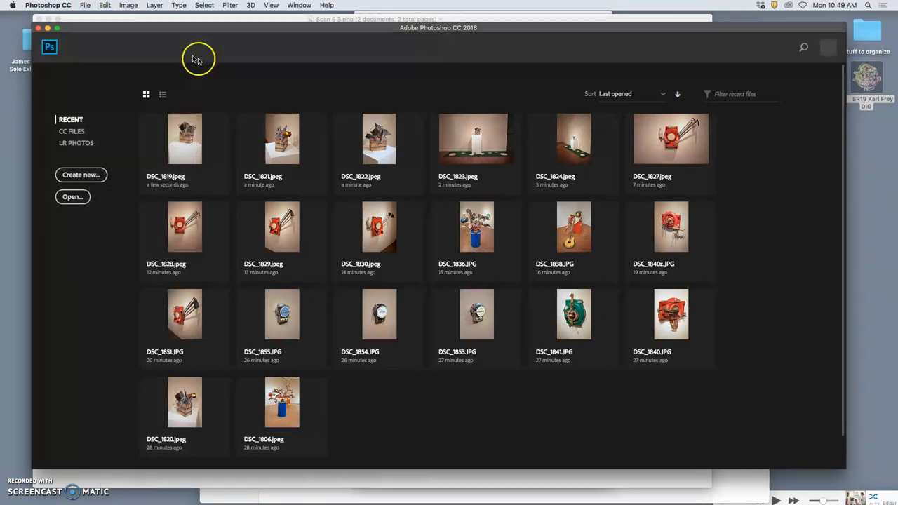
mouse_move(164, 61)
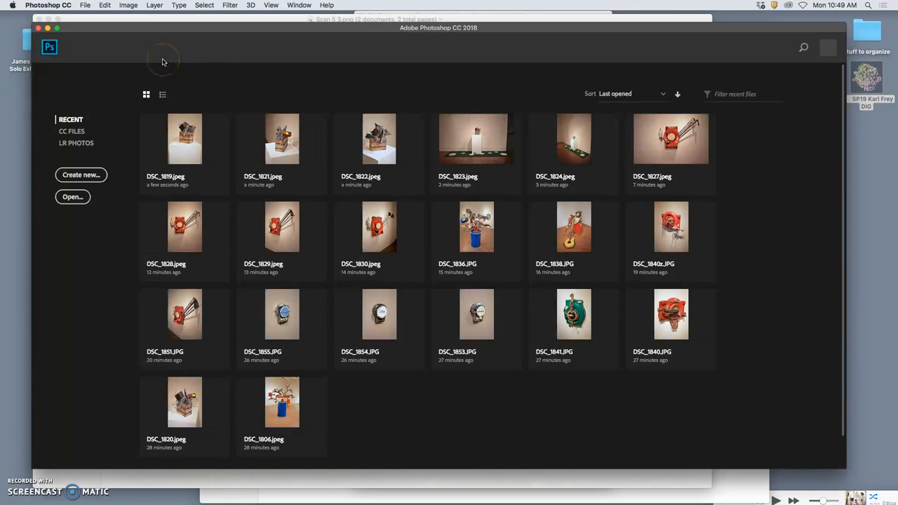
mouse_move(136, 58)
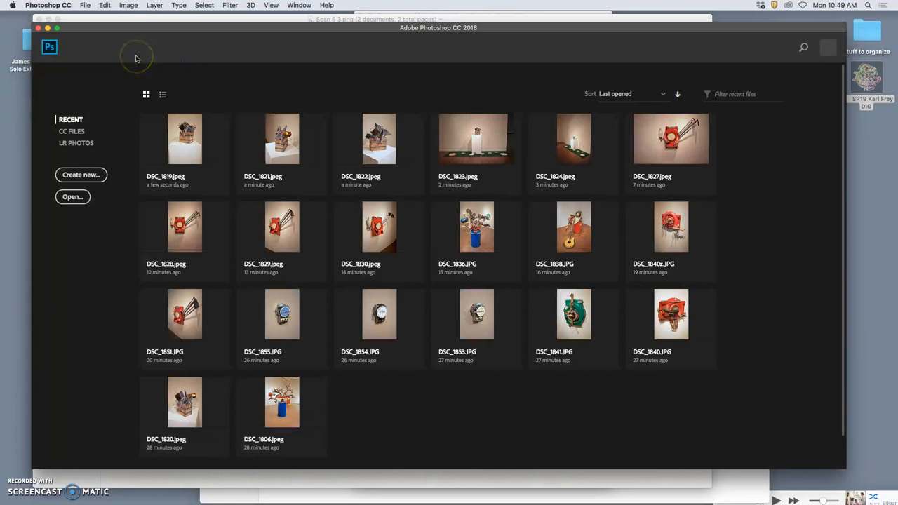
mouse_move(84, 10)
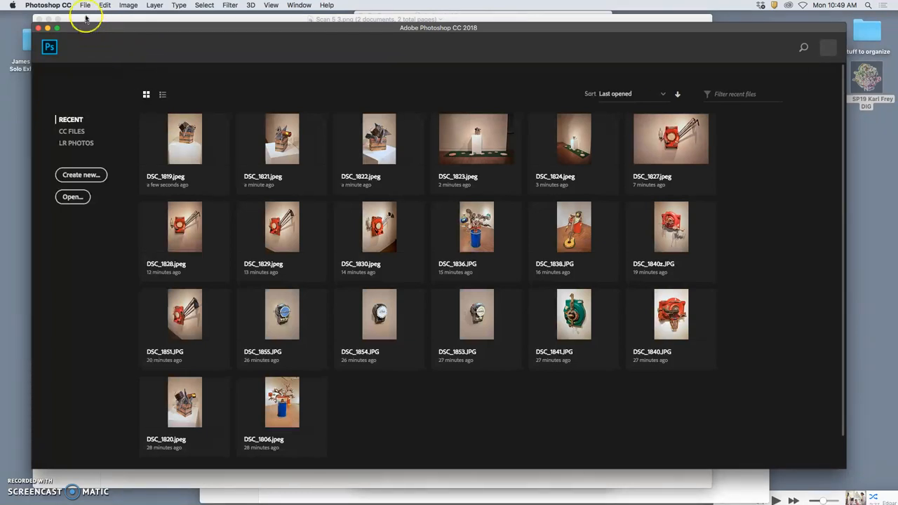
left_click(85, 6)
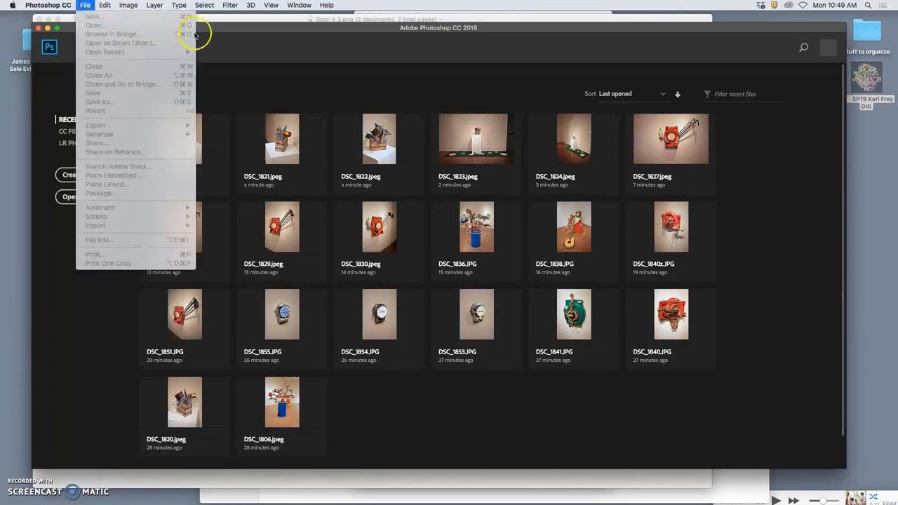
left_click(89, 14)
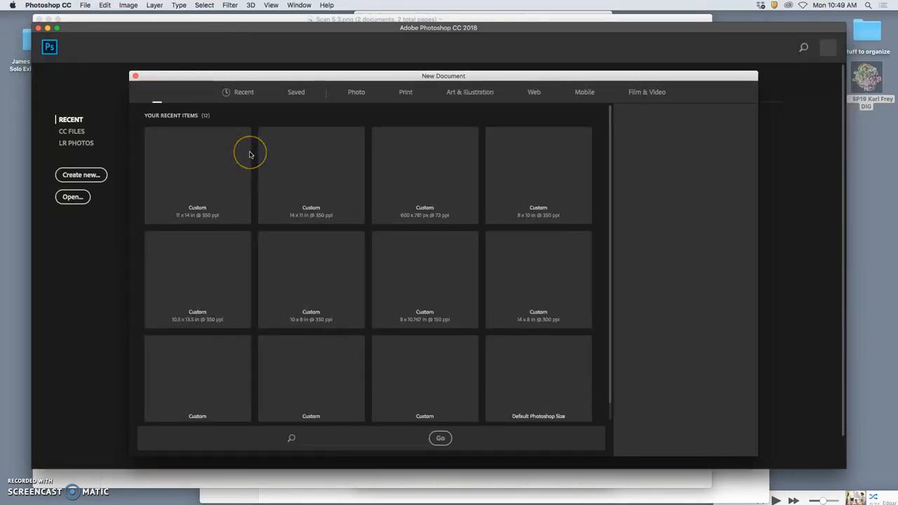
Step: Create a document from the 11 x 14 in @ 350 ppi recent preset
left_click(197, 168)
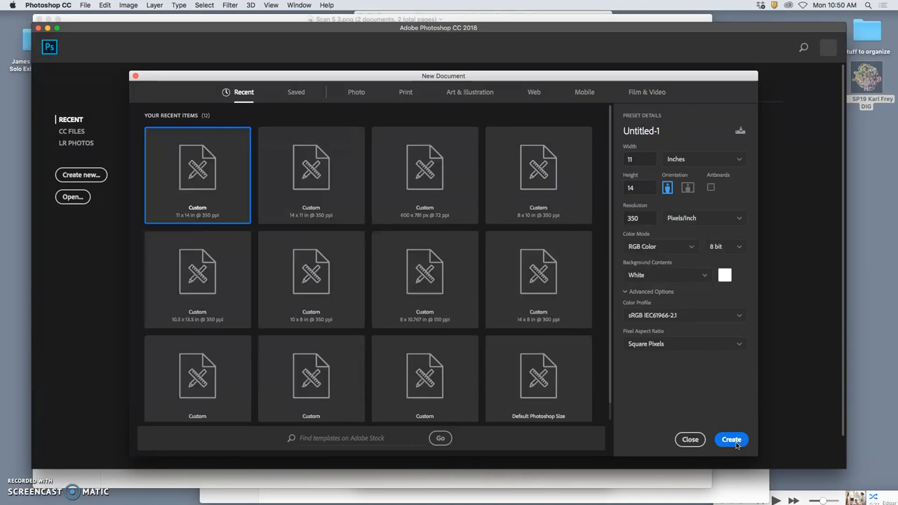
mouse_move(538, 303)
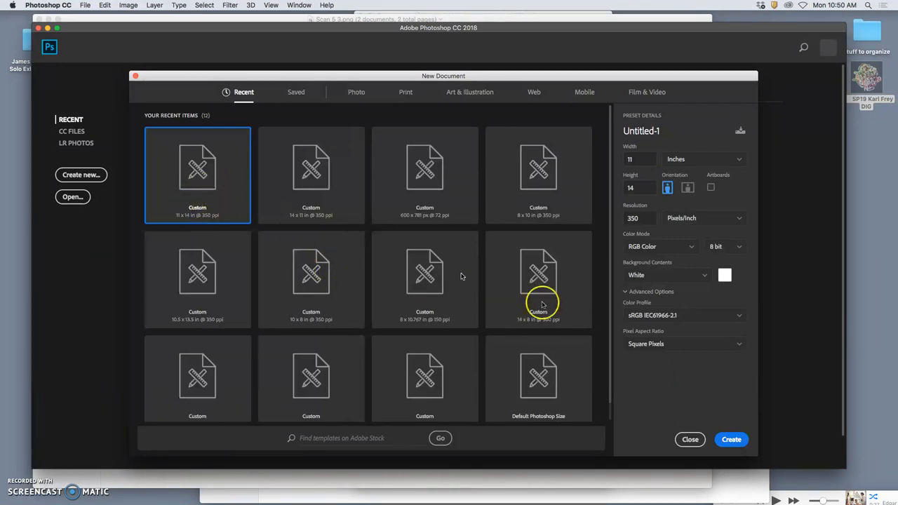
mouse_move(731, 439)
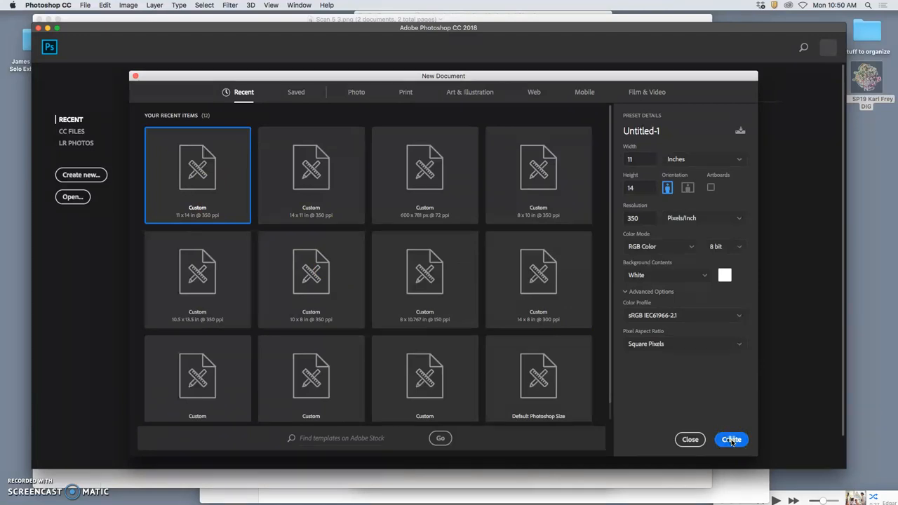
left_click(730, 439)
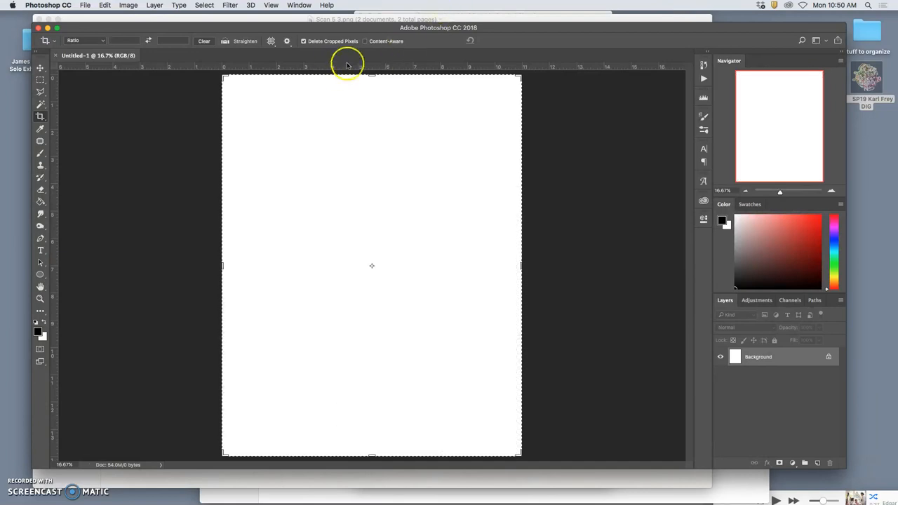
mouse_move(40, 155)
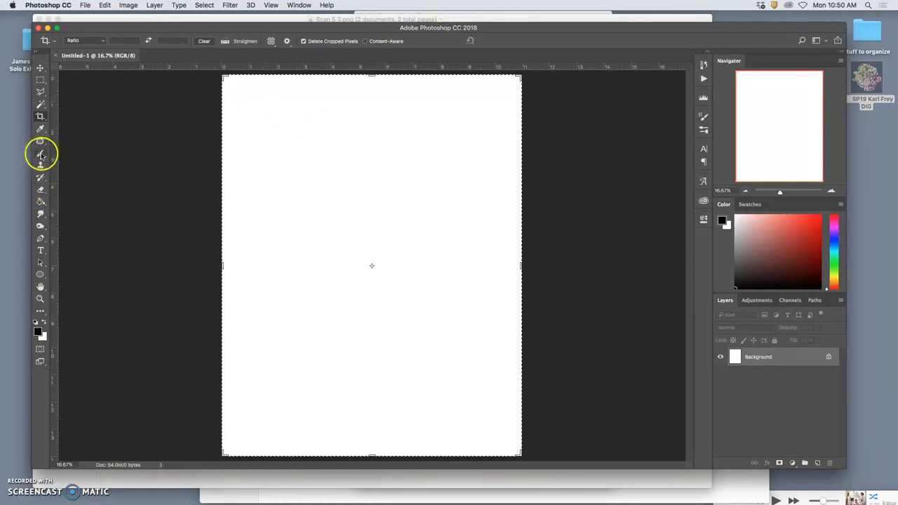
Step: Brush-letter 'Theme: Our Em' at the canvas top, then open Image Size
left_click(41, 152)
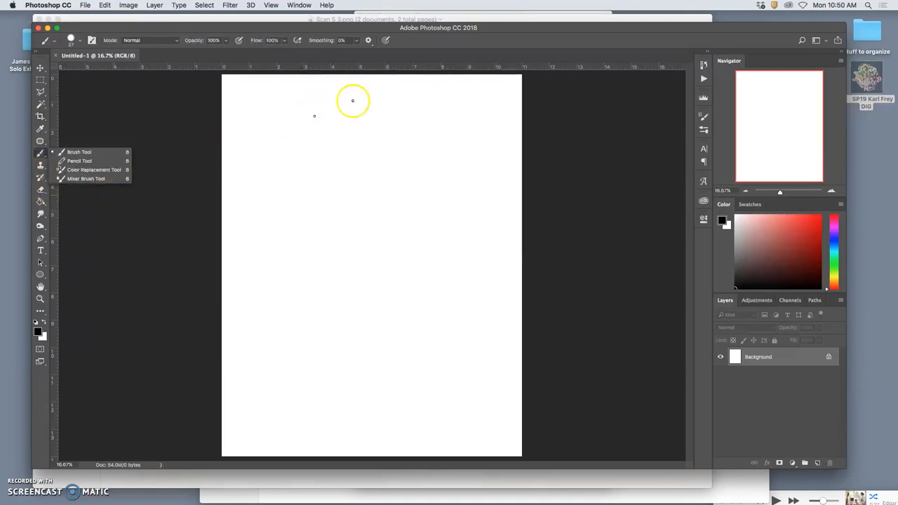
mouse_move(280, 89)
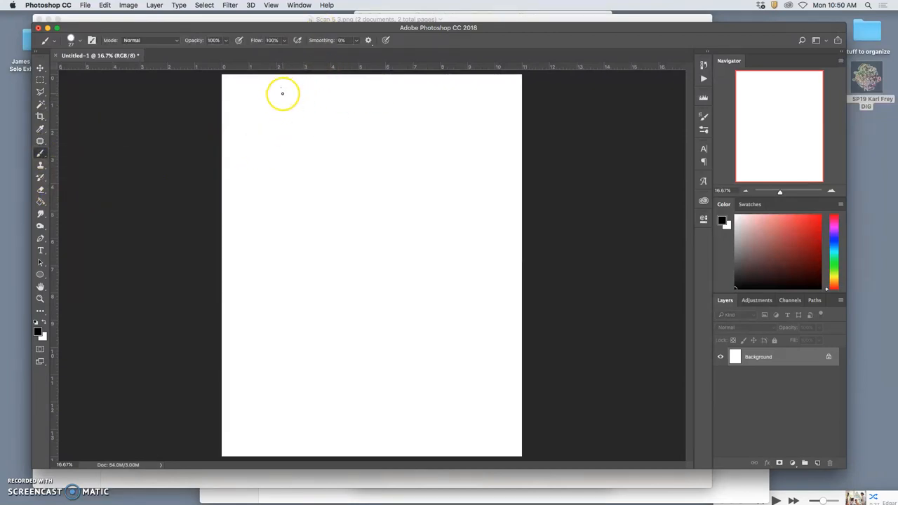
mouse_move(278, 92)
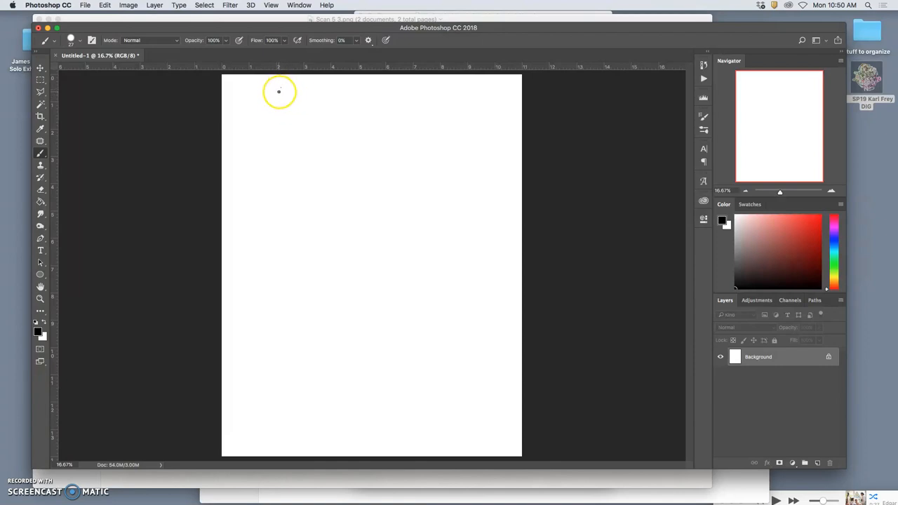
mouse_move(279, 90)
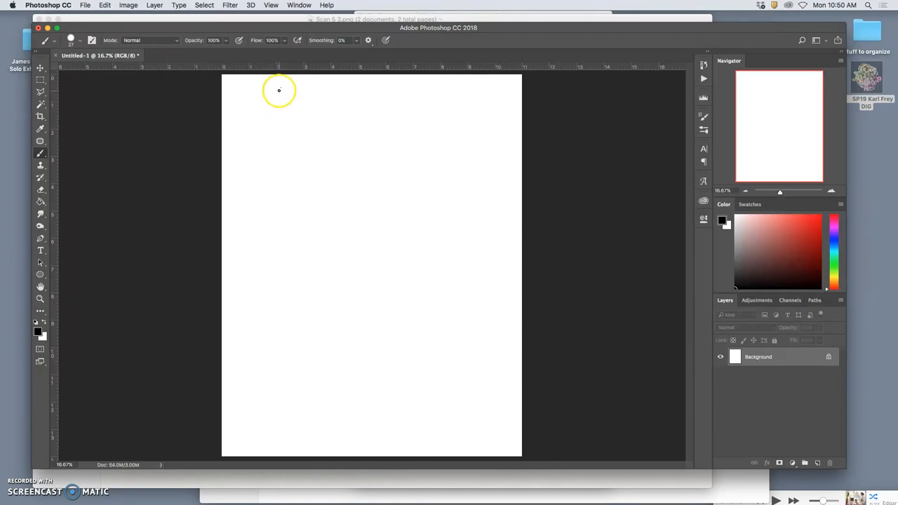
left_click_drag(276, 98, 305, 102)
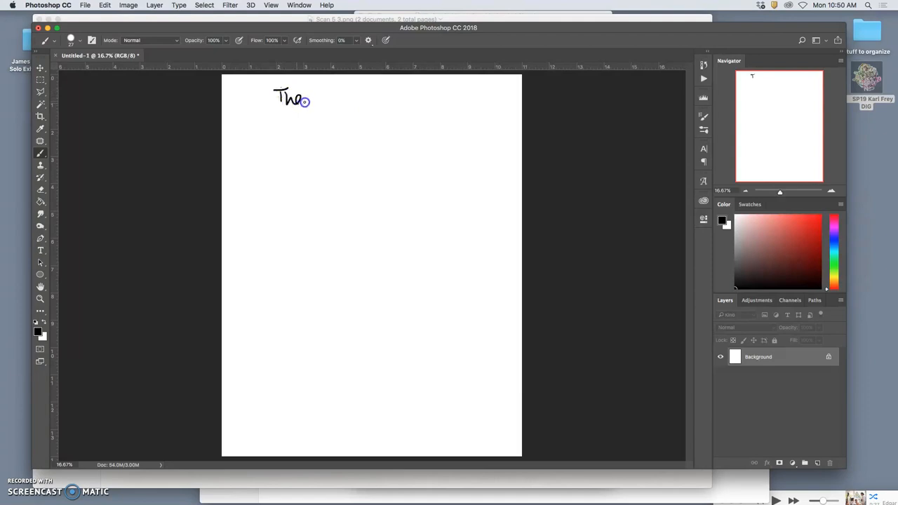
left_click_drag(309, 98, 340, 98)
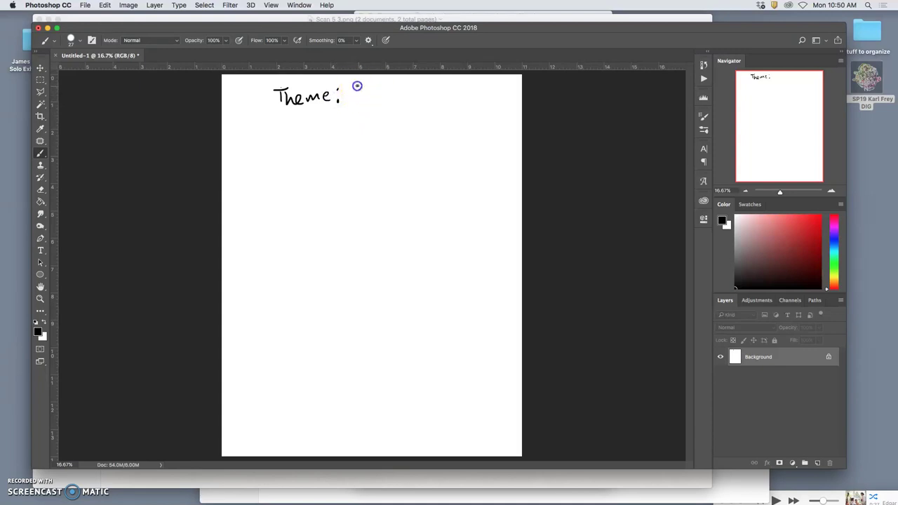
left_click_drag(357, 85, 388, 93)
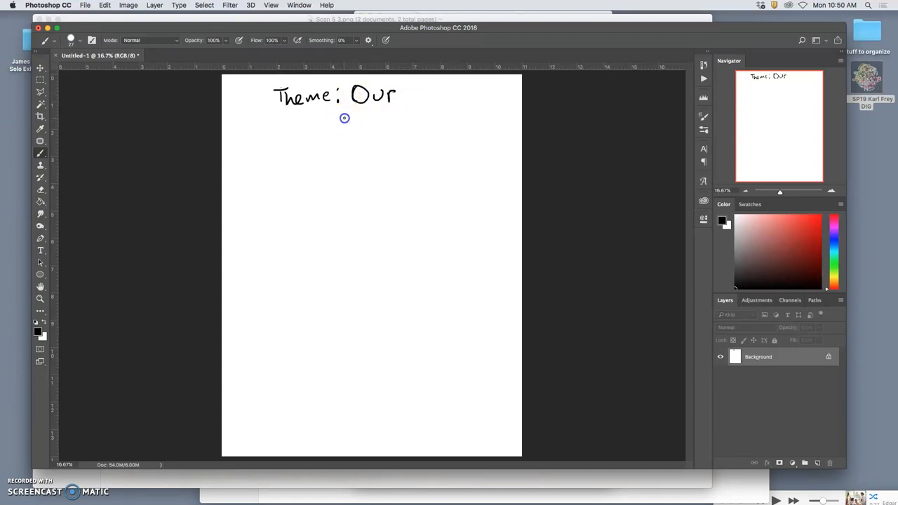
left_click_drag(342, 116, 365, 130)
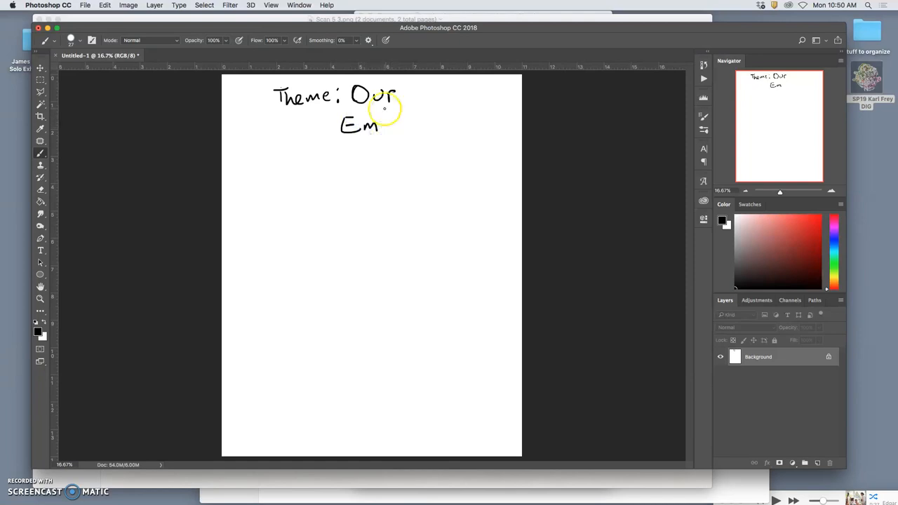
left_click(126, 7)
type("72")
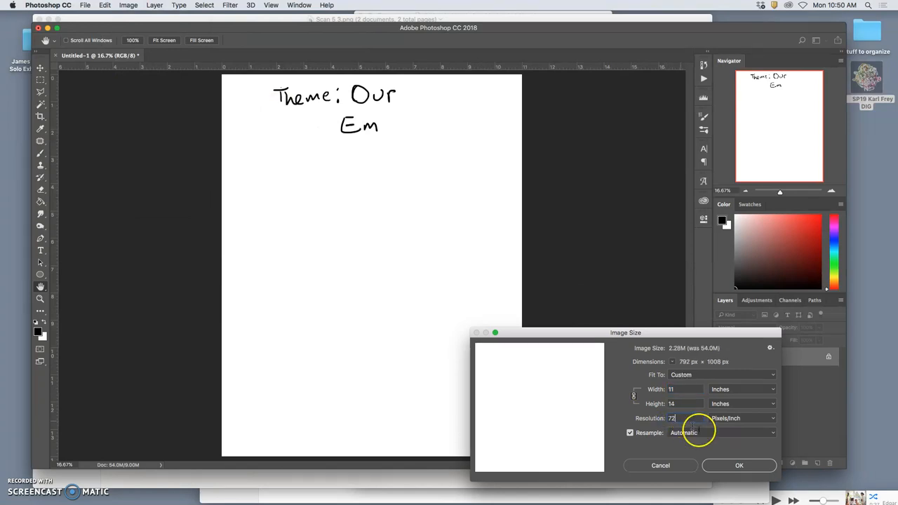
Step: Apply the 72 pixels/inch image size and continue handwriting 'Embattled'
left_click(736, 465)
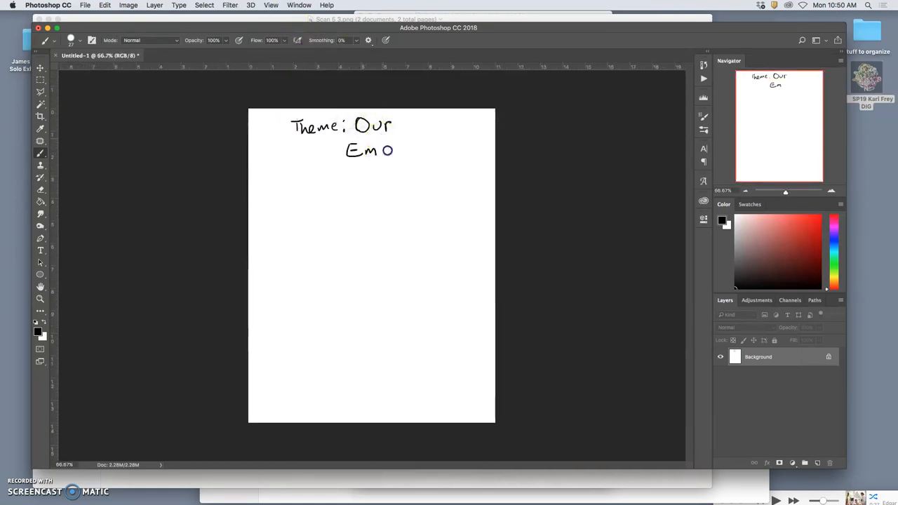
left_click_drag(393, 150, 410, 150)
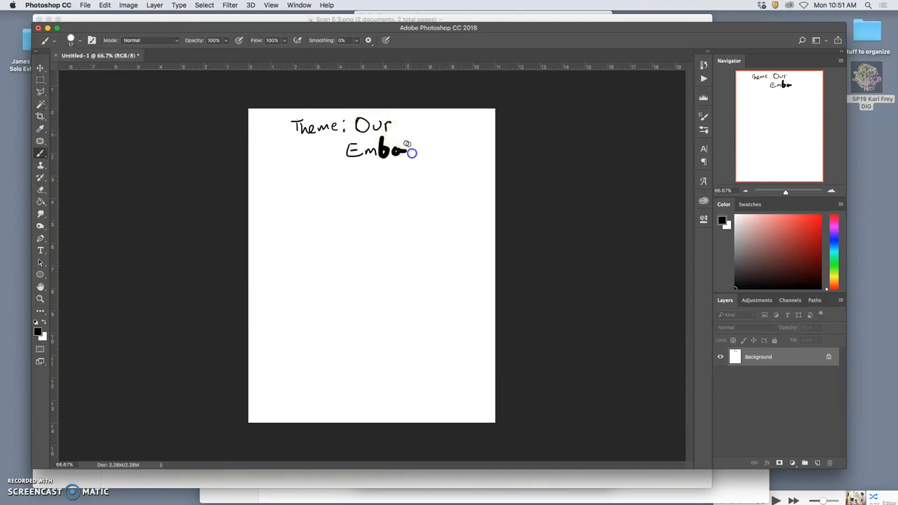
left_click_drag(396, 151, 417, 150)
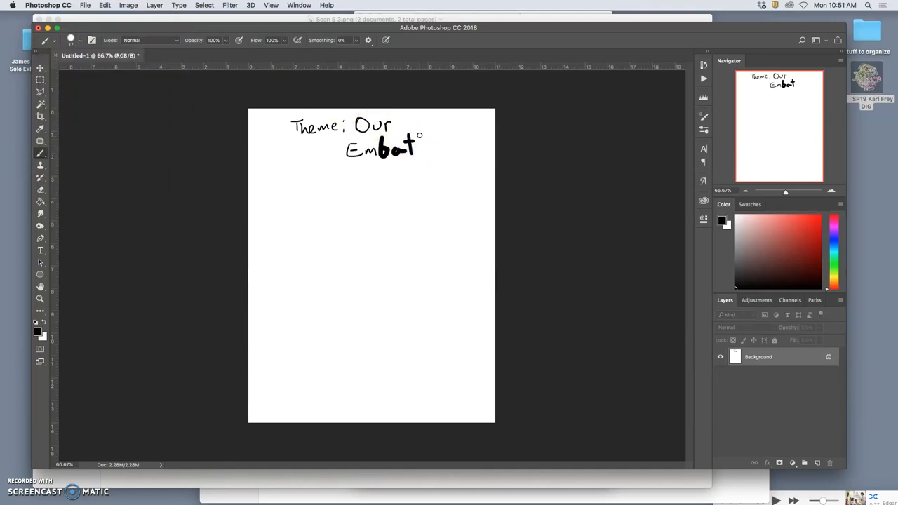
Step: Finish handwriting 'Embattled' and bring up the music app's dock menu
left_click_drag(418, 137, 421, 155)
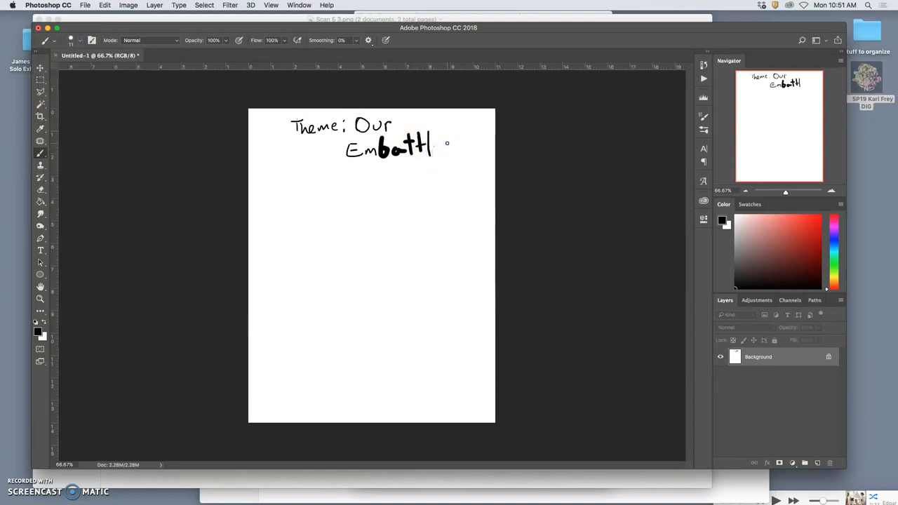
left_click_drag(431, 144, 452, 148)
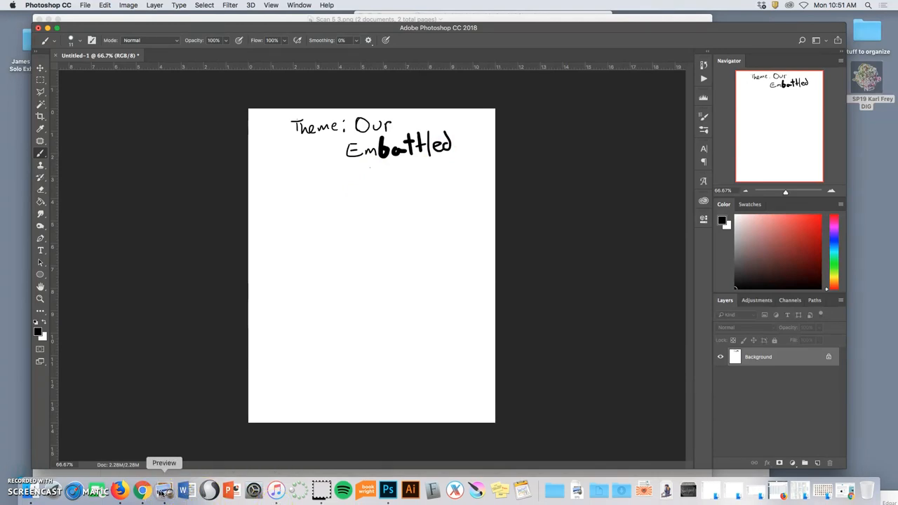
right_click(164, 487)
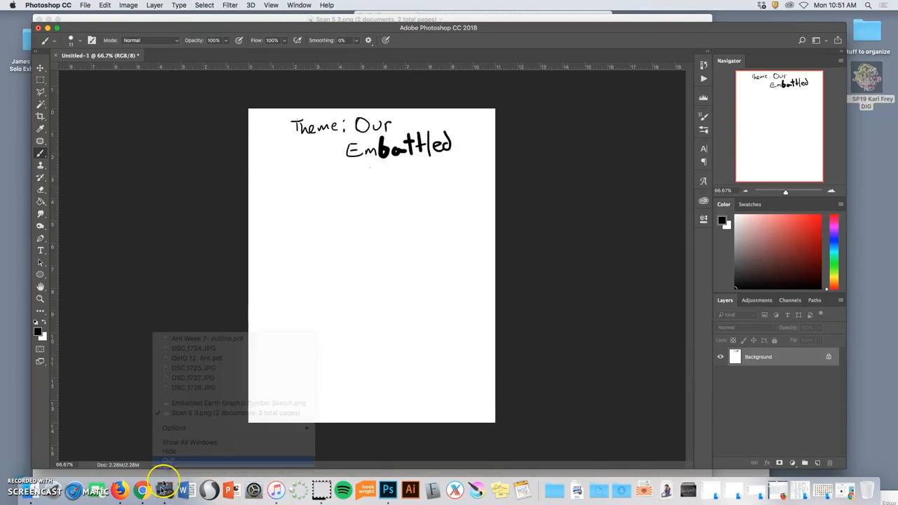
Step: Control the background music playback from the iTunes dock menu
left_click(274, 486)
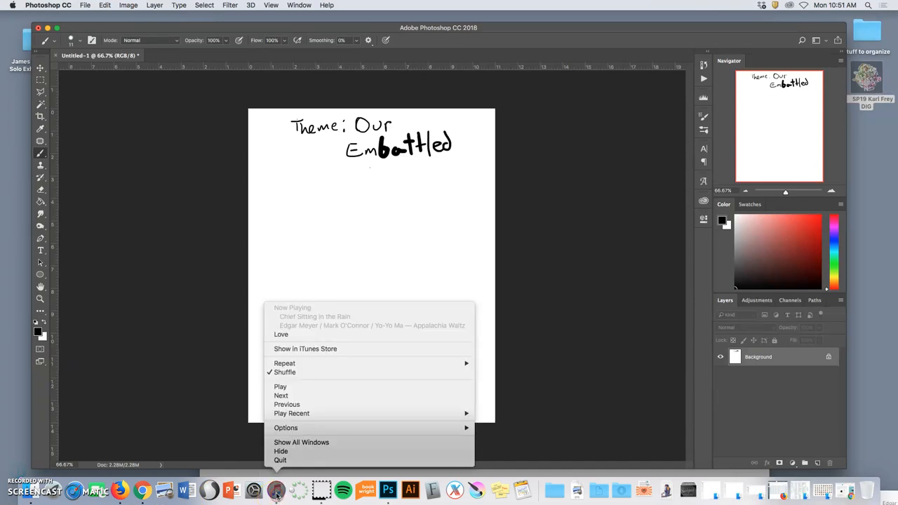
left_click(391, 303)
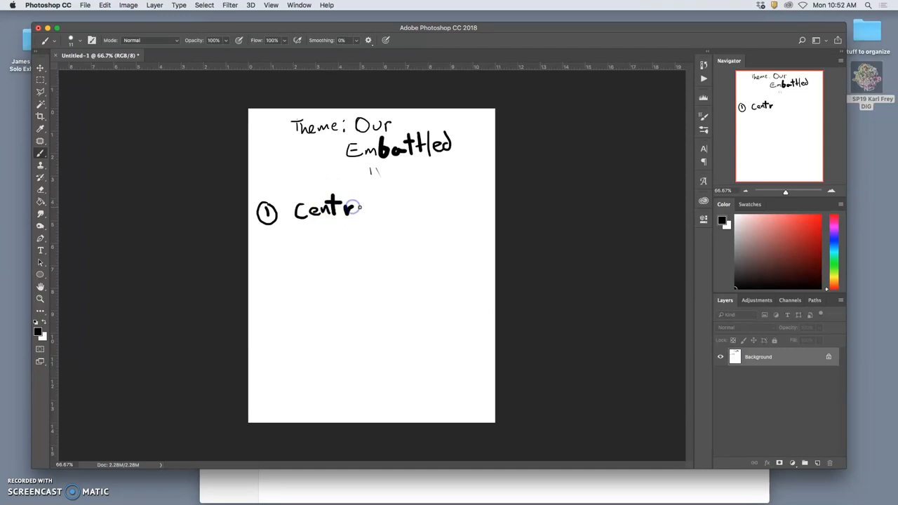
Step: Finish handwriting the heading 'Central Symmetrical'
left_click_drag(354, 207, 372, 210)
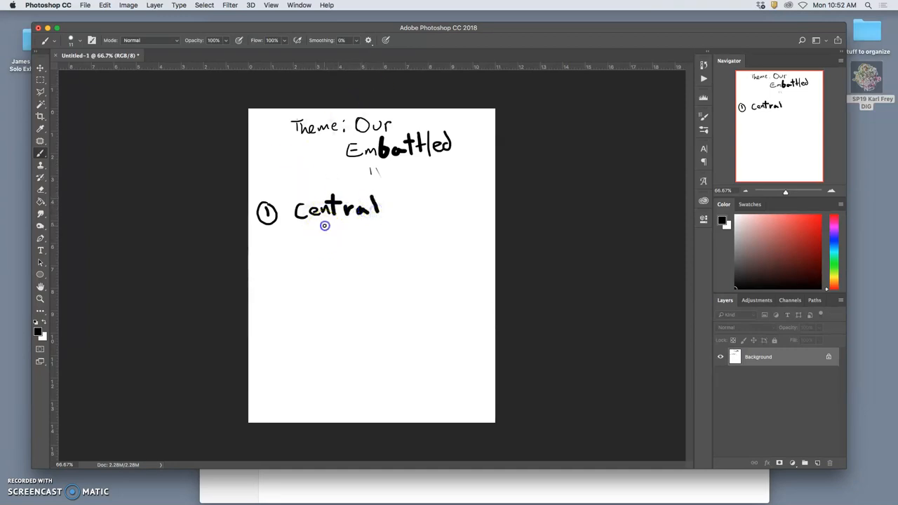
left_click_drag(316, 235, 351, 235)
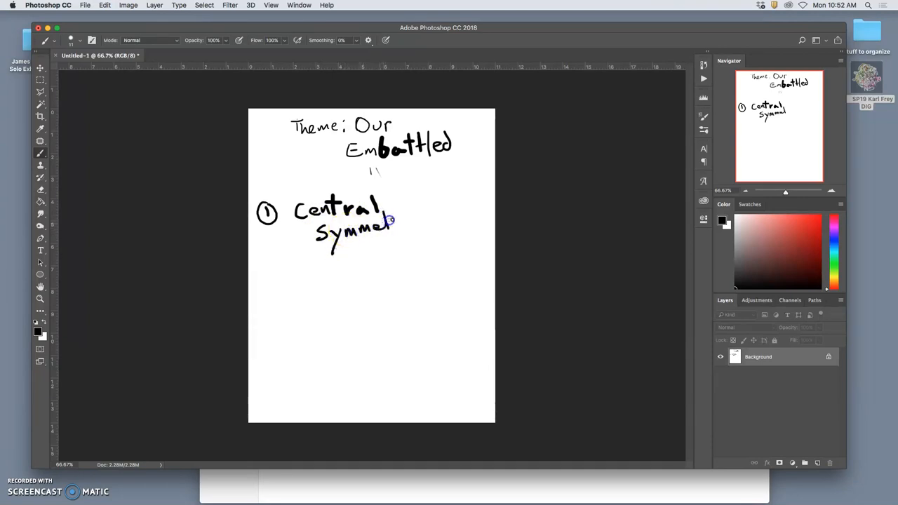
left_click_drag(390, 232, 428, 216)
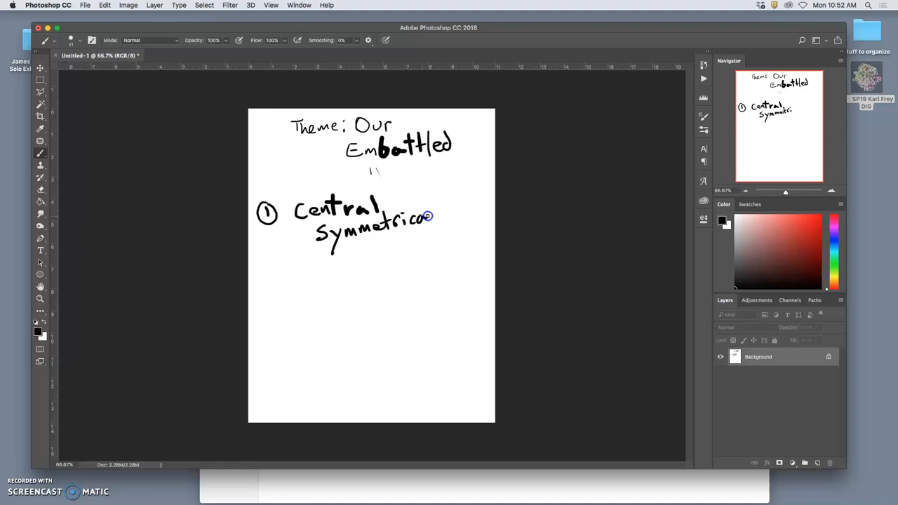
left_click_drag(417, 231, 413, 249)
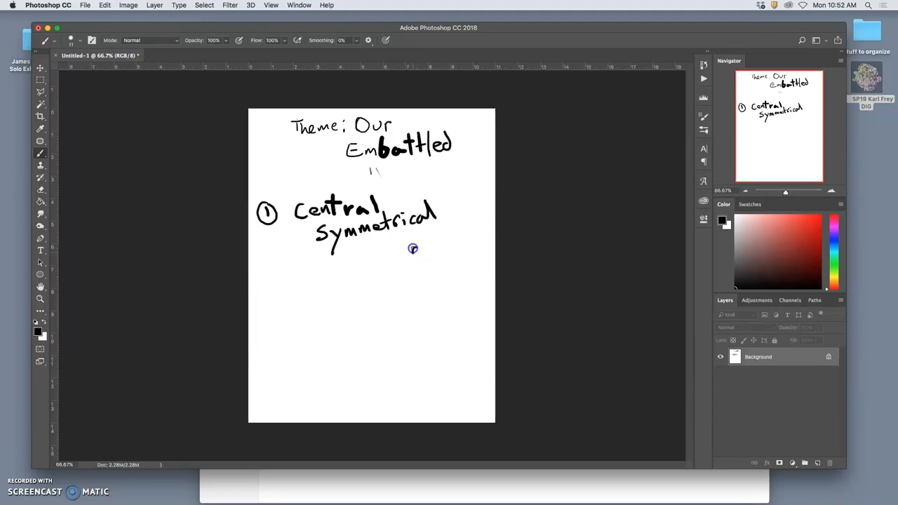
Step: Draw a target doodle: a centre dot with concentric rings
left_click(414, 251)
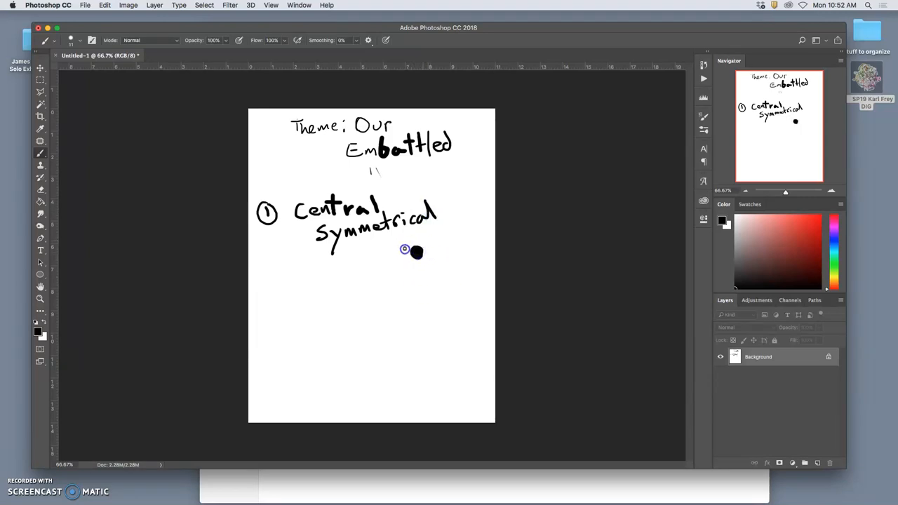
left_click_drag(417, 250, 417, 251)
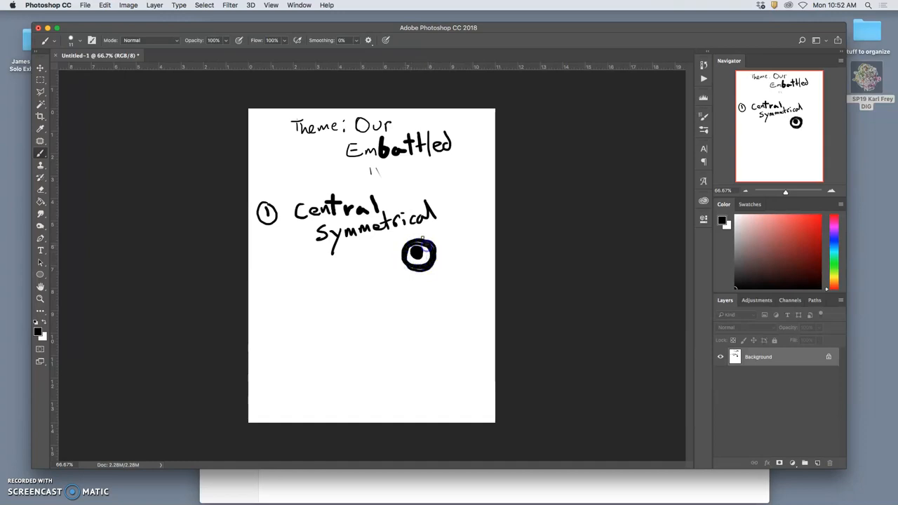
left_click_drag(418, 240, 440, 245)
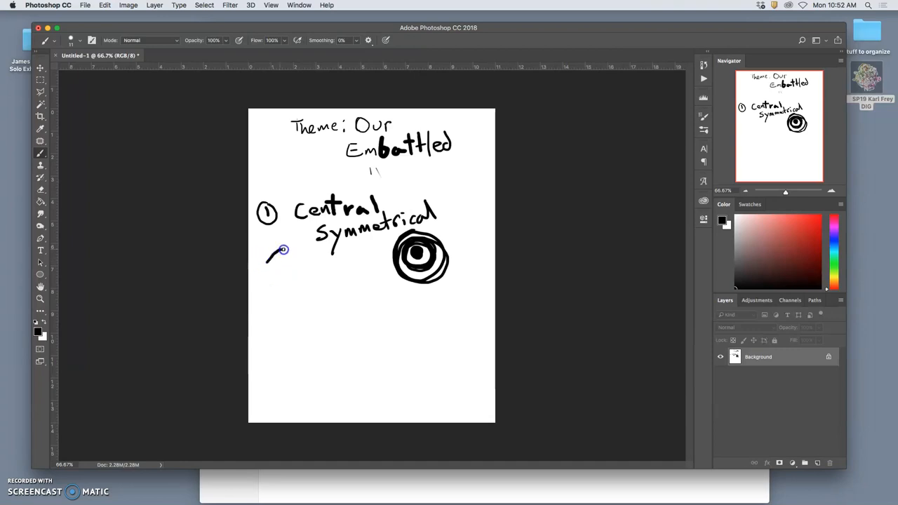
Step: Sketch an eye, a swirl, and a crossed square below the doodles
left_click_drag(267, 256, 294, 263)
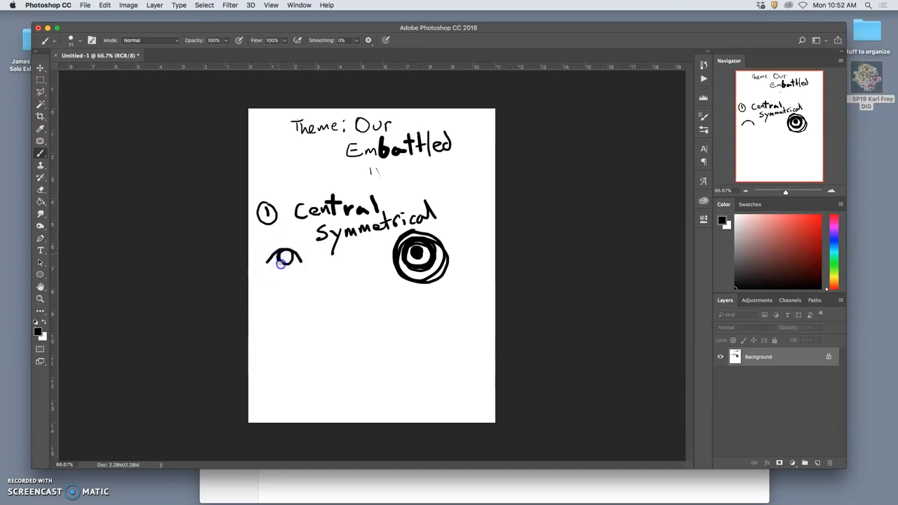
left_click_drag(270, 267, 298, 267)
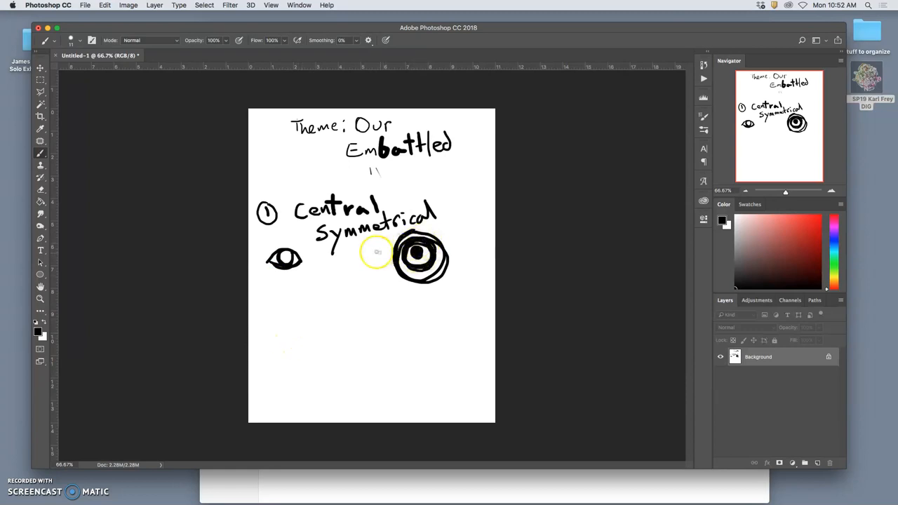
left_click_drag(357, 252, 354, 277)
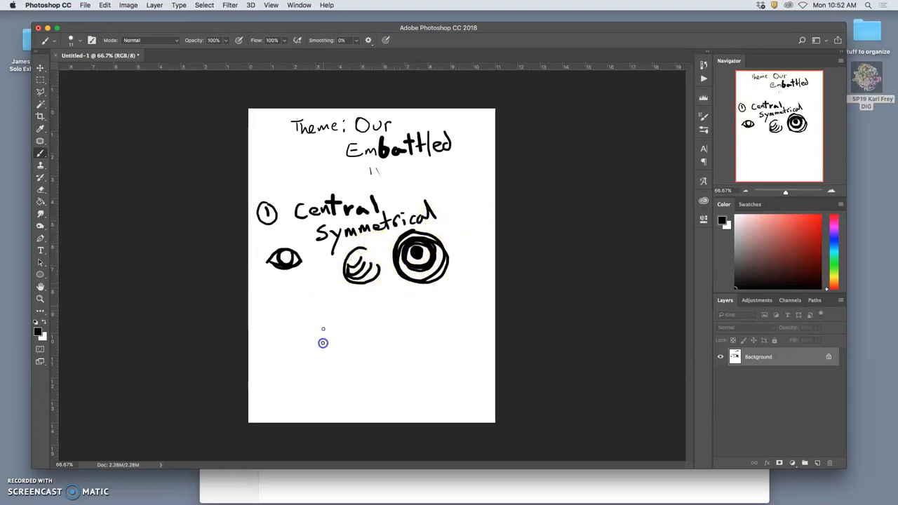
left_click_drag(322, 309, 412, 347)
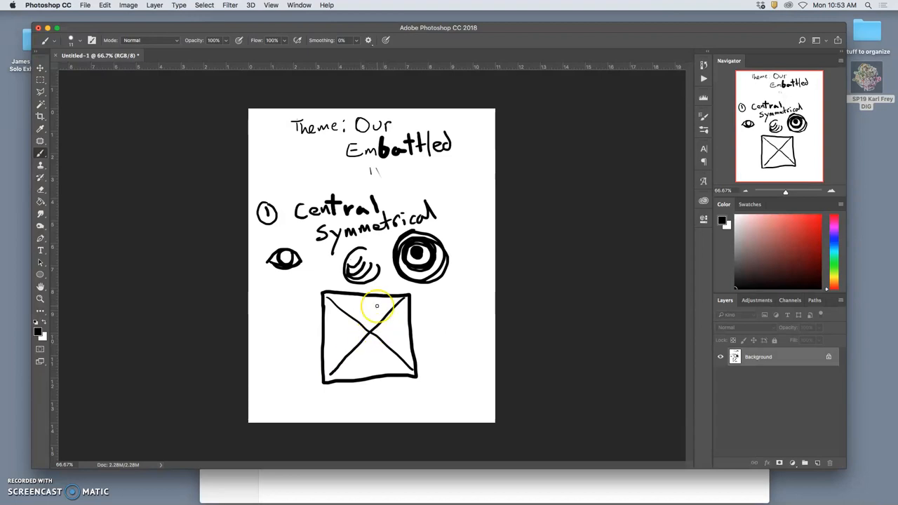
mouse_move(386, 295)
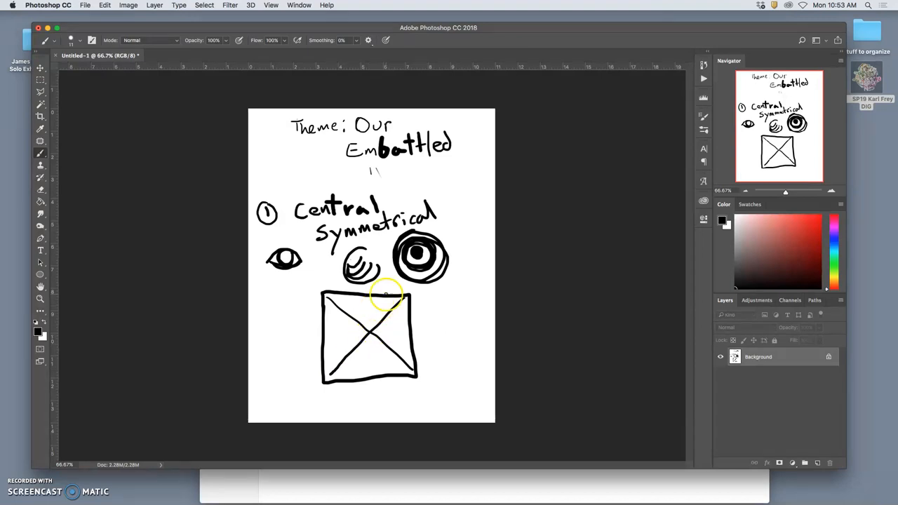
mouse_move(457, 302)
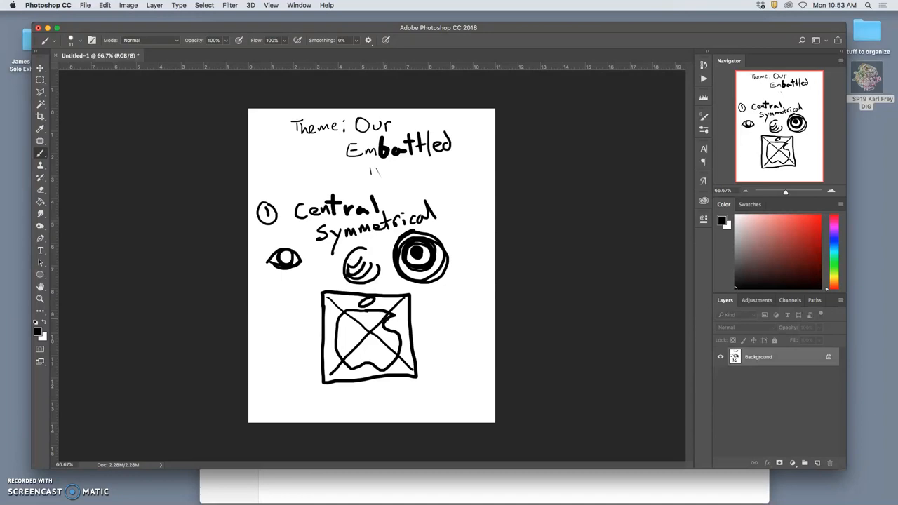
mouse_move(397, 116)
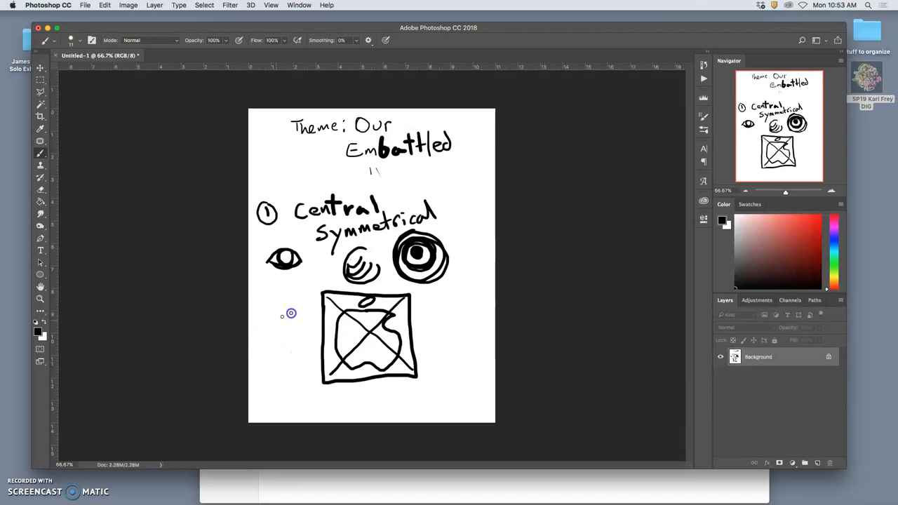
Step: Draw a curving arrow sweeping through the crossed square
left_click_drag(295, 316, 386, 344)
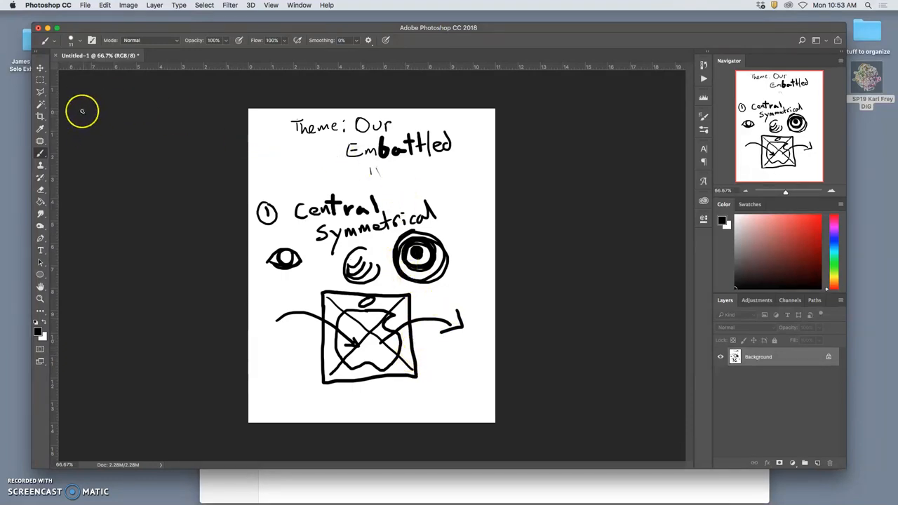
Step: Fill a duplicated layer with white and lower its top edge below the title
left_click(40, 83)
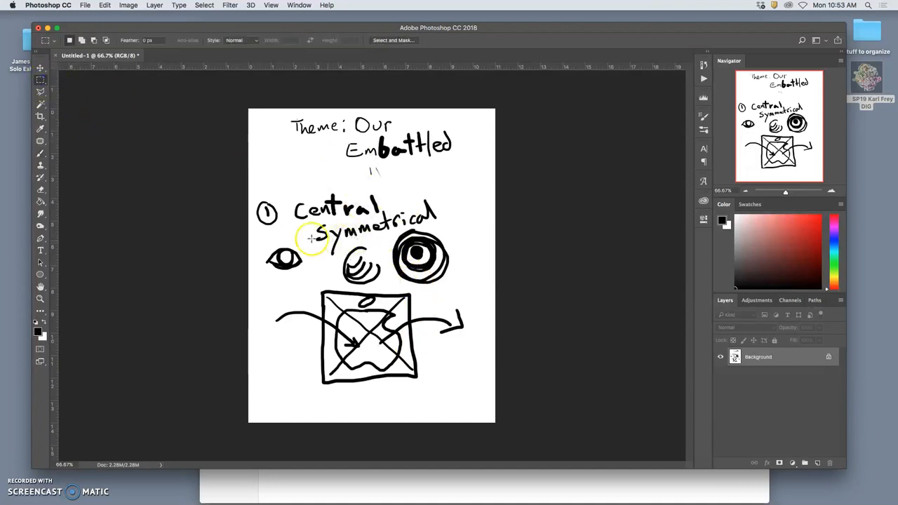
mouse_move(246, 186)
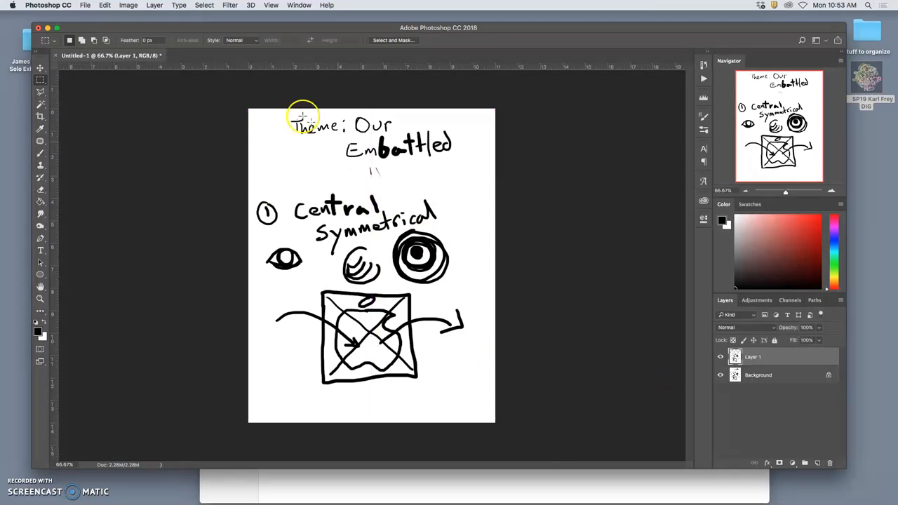
left_click(105, 5)
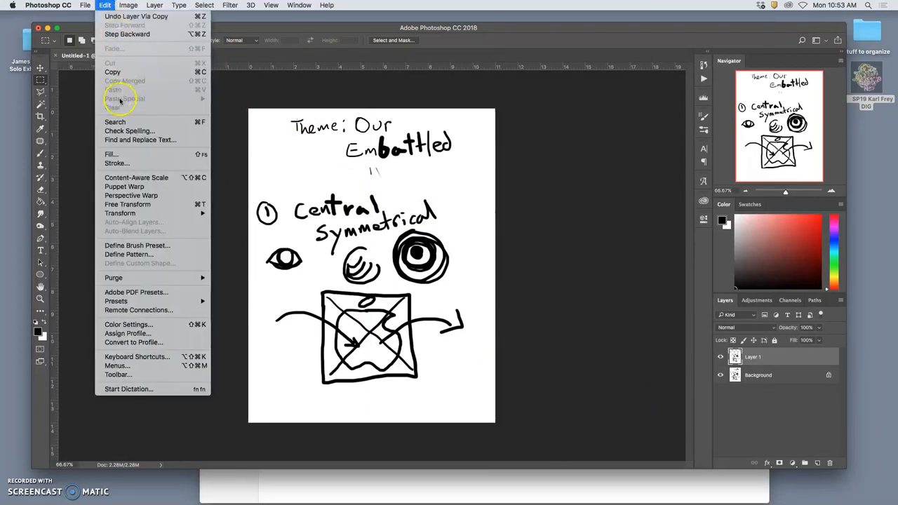
left_click(110, 153)
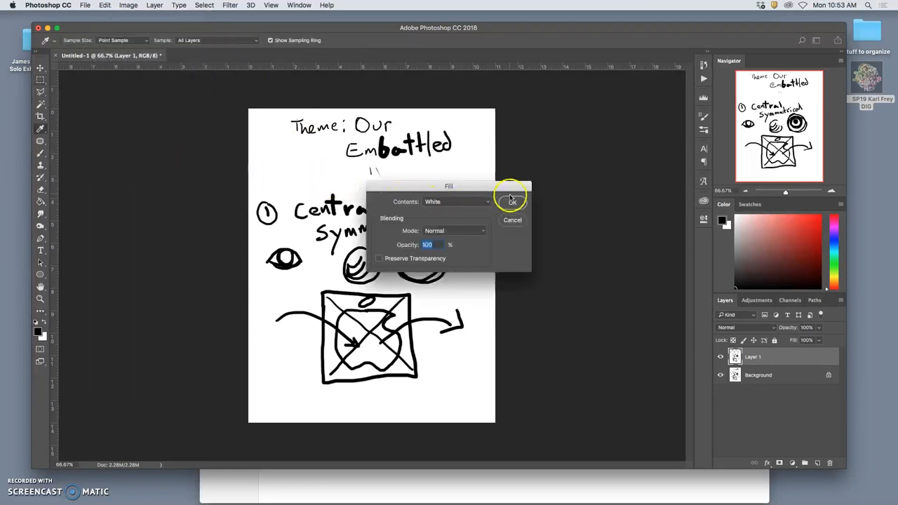
left_click(510, 201)
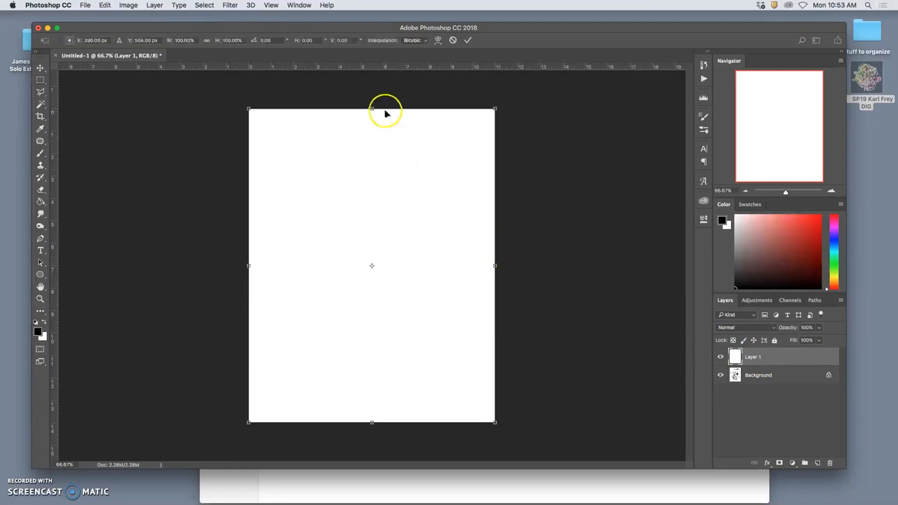
left_click_drag(372, 109, 366, 186)
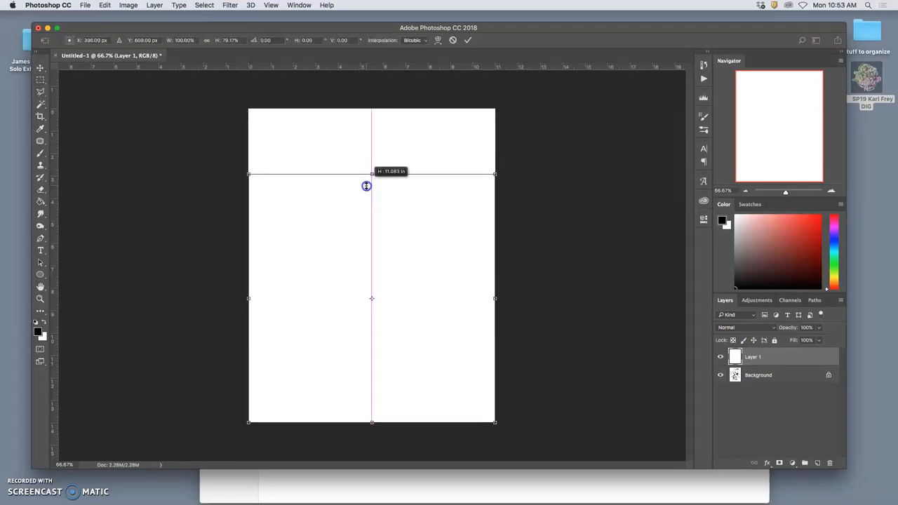
left_click_drag(366, 186, 363, 211)
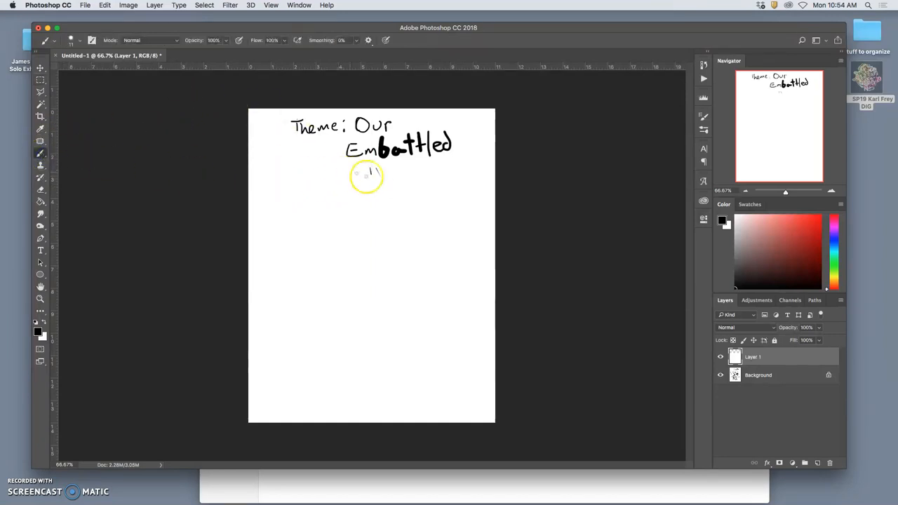
Step: On the Background layer, handwrite 'Earth' beneath 'Embattled'
left_click(758, 374)
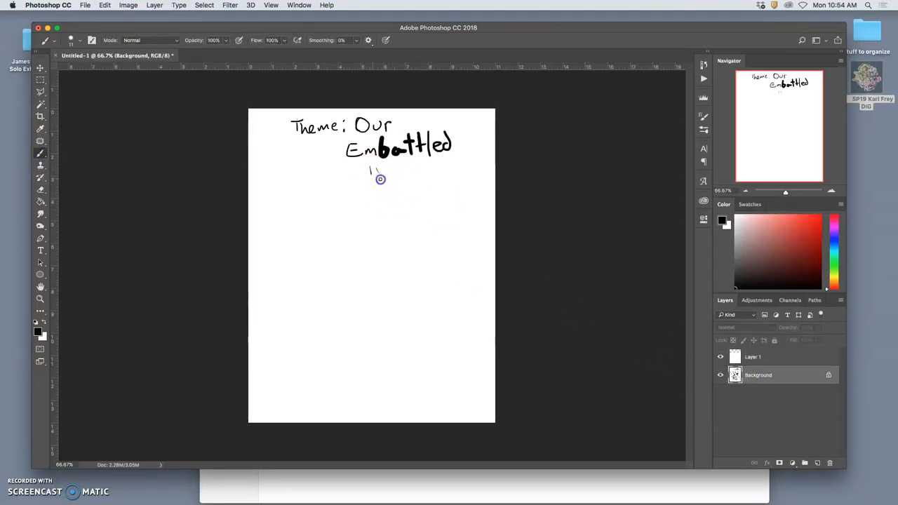
left_click_drag(369, 168, 382, 179)
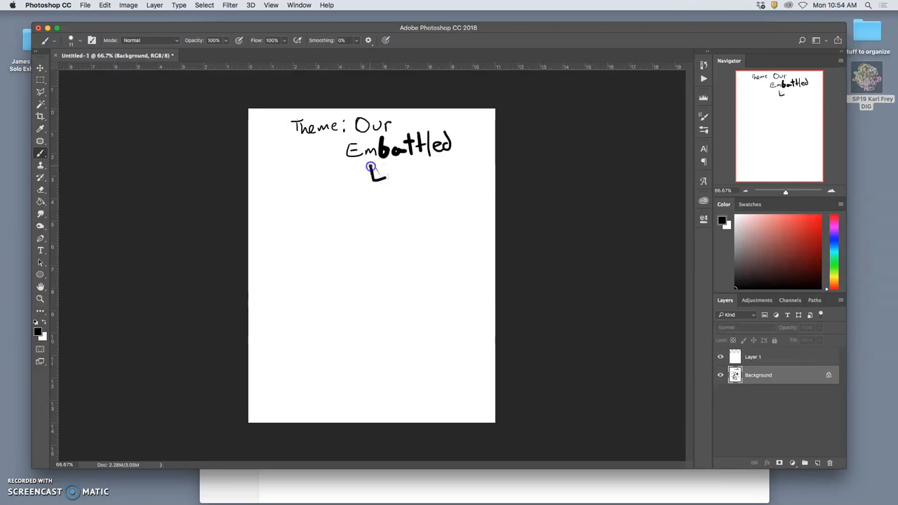
left_click_drag(369, 169, 385, 179)
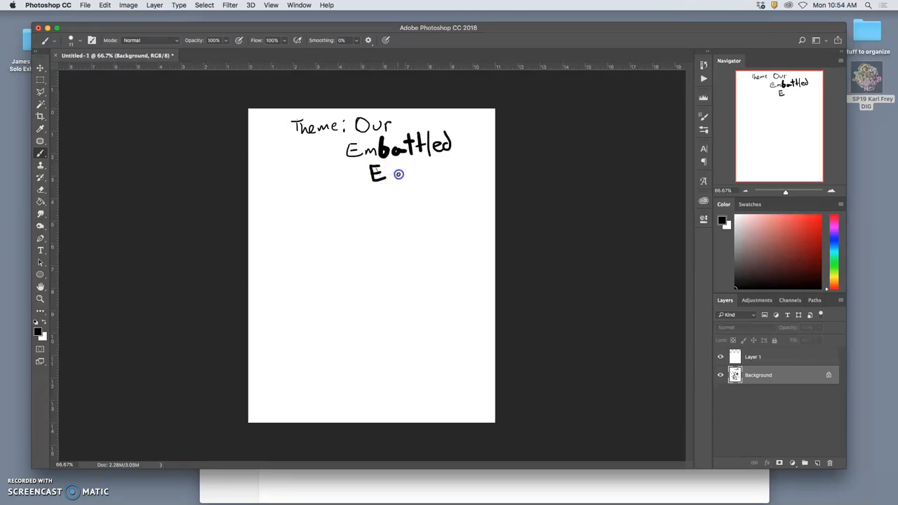
left_click_drag(384, 174, 418, 158)
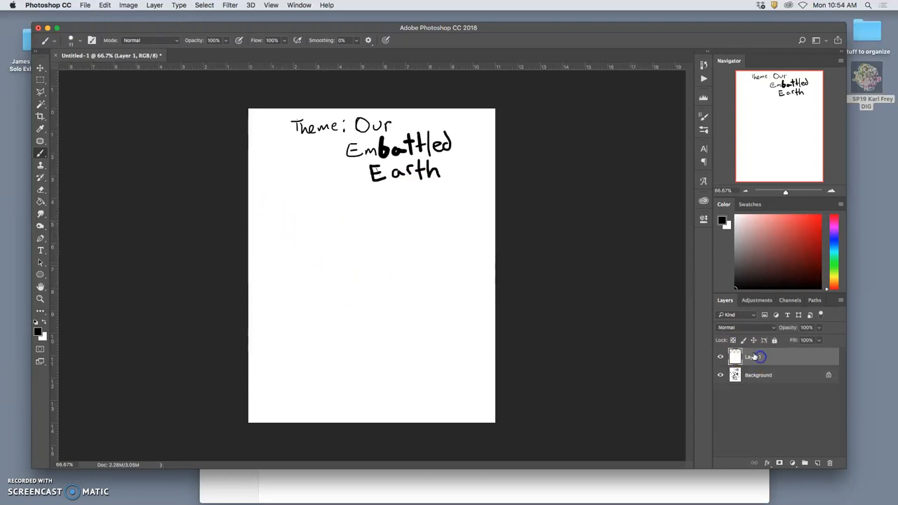
Step: Write 'Dynamic' at left, draw a swoosh outline, and add a curved arrow above
left_click_drag(265, 211, 284, 225)
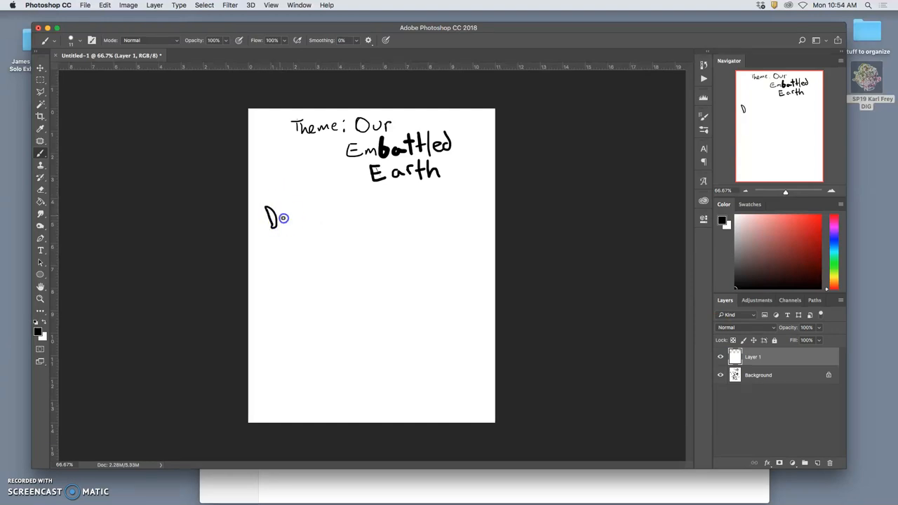
left_click_drag(284, 218, 312, 210)
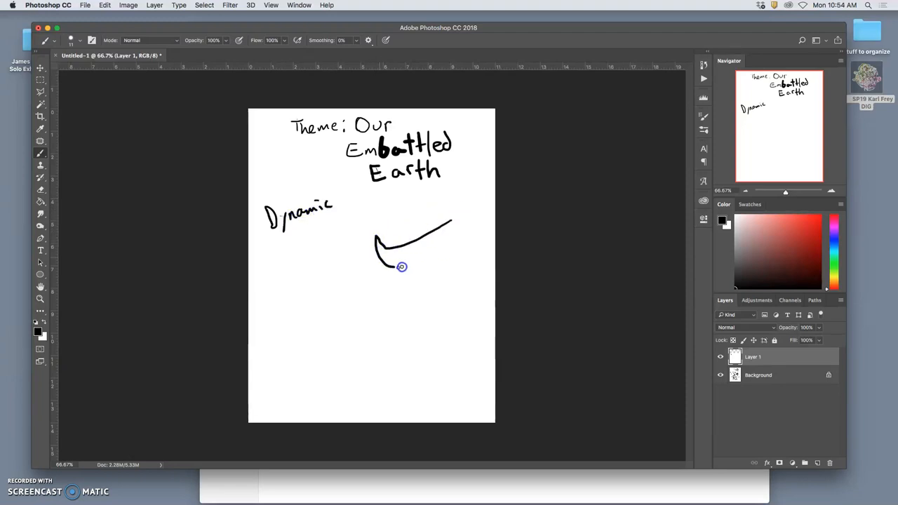
left_click_drag(402, 266, 481, 207)
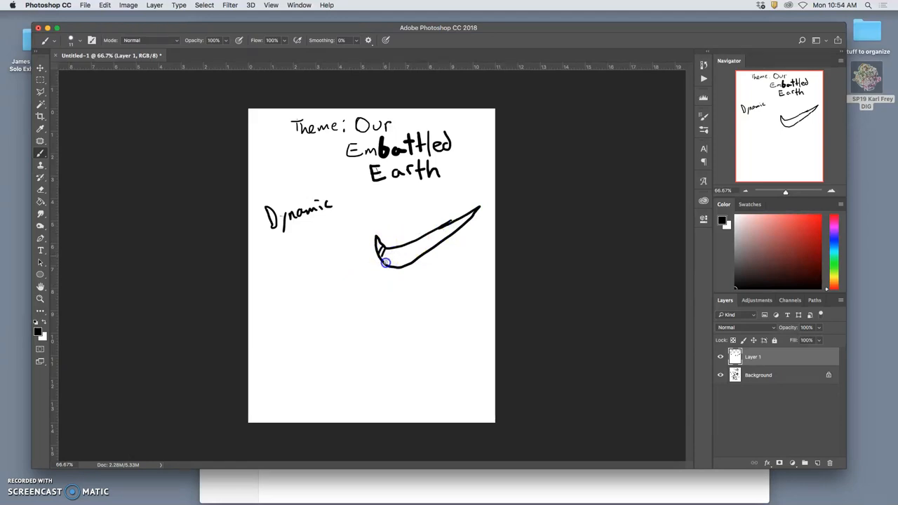
left_click_drag(382, 263, 431, 239)
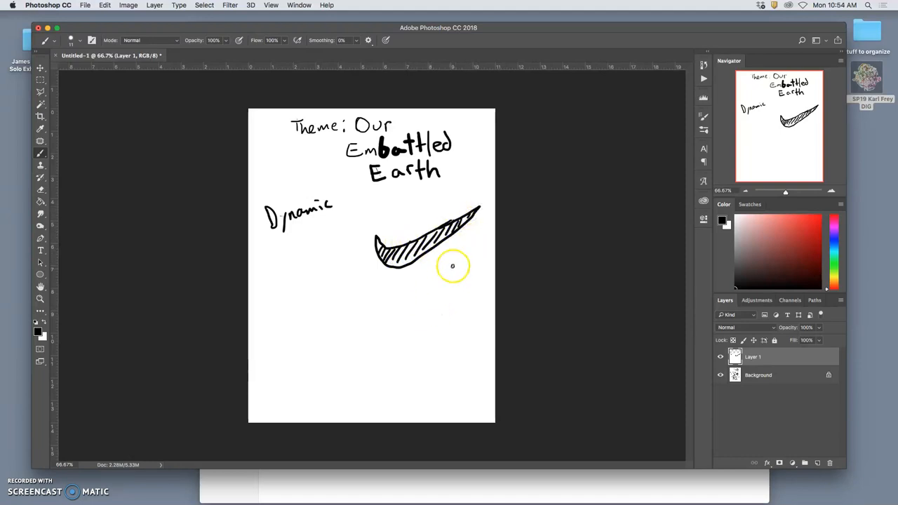
mouse_move(457, 246)
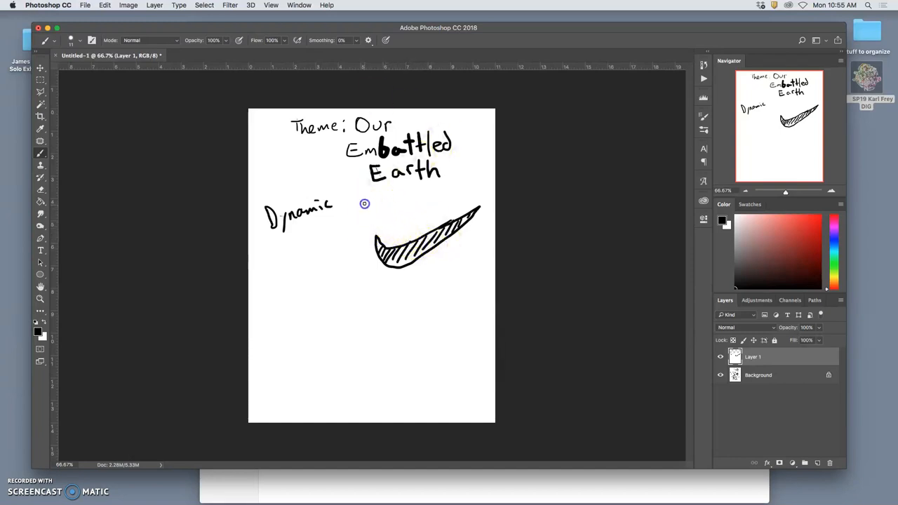
left_click_drag(365, 207, 475, 197)
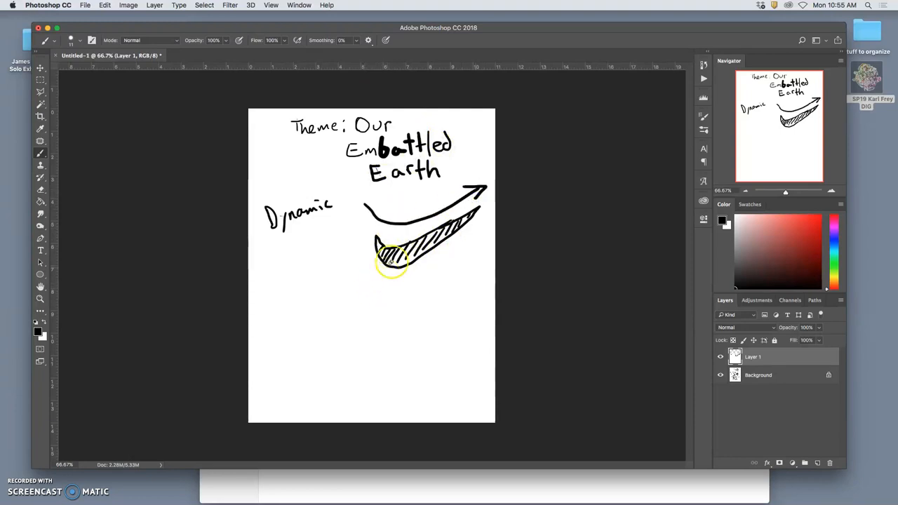
mouse_move(398, 290)
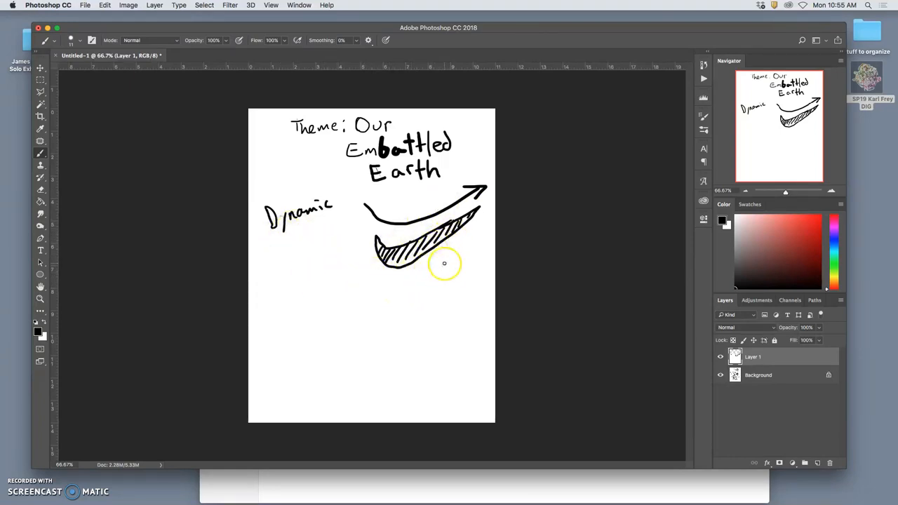
mouse_move(396, 284)
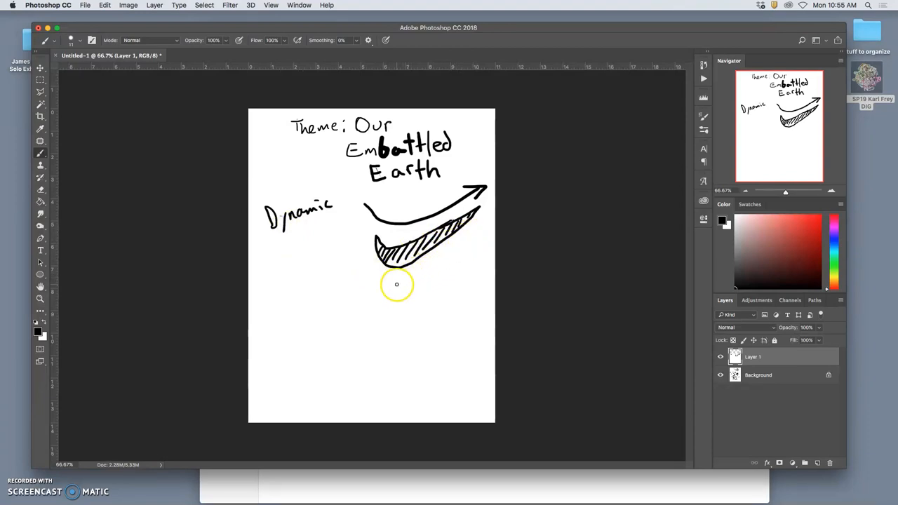
Step: Draw a thick, heavily shaded swoosh arrow beneath the hatched swoosh
left_click_drag(379, 273, 463, 268)
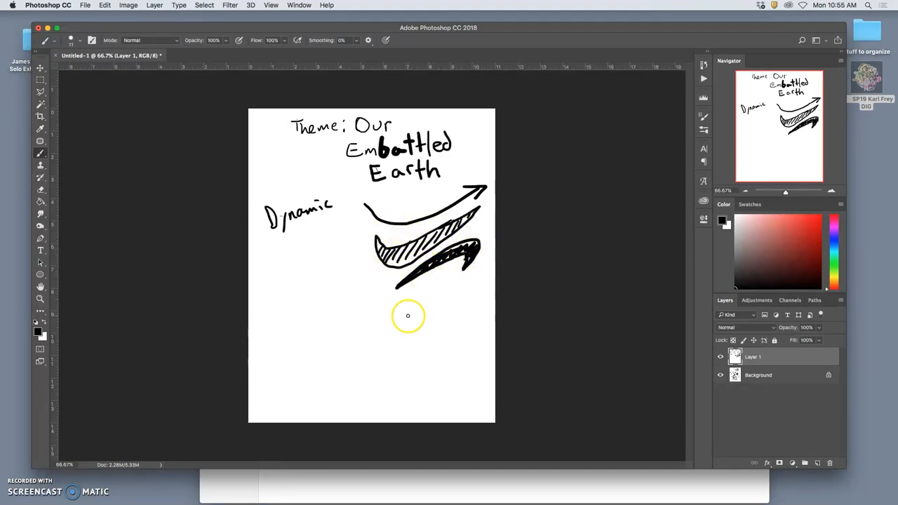
mouse_move(359, 219)
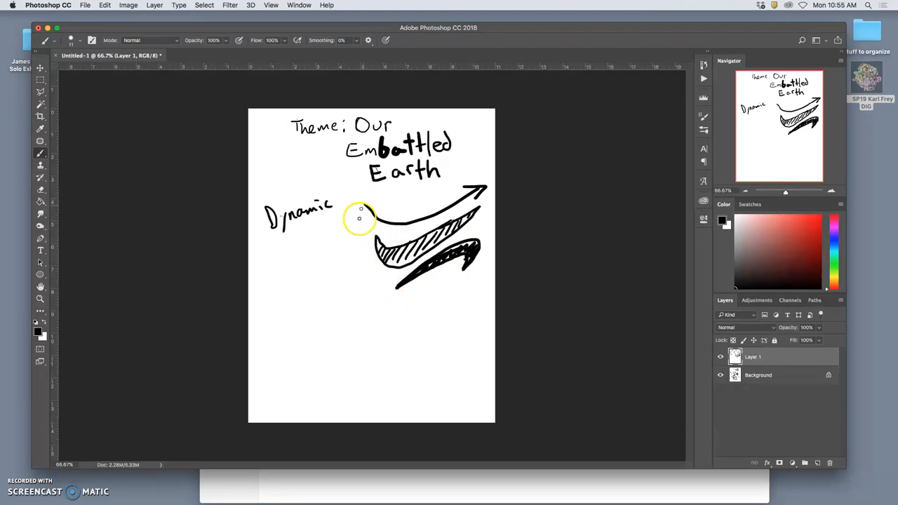
mouse_move(484, 223)
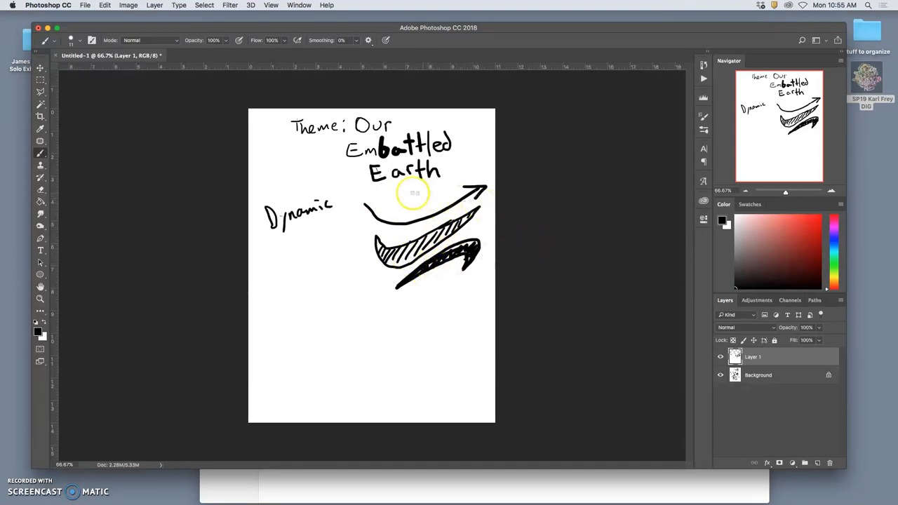
mouse_move(463, 242)
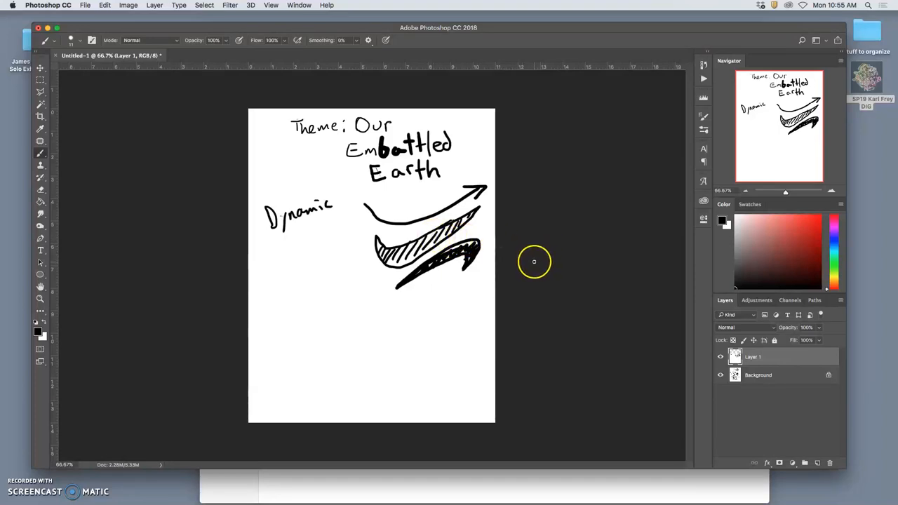
mouse_move(302, 251)
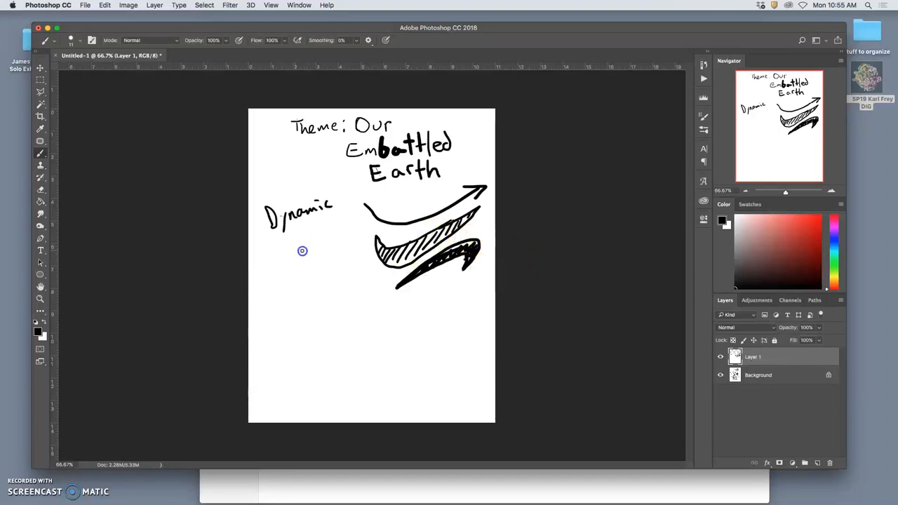
Step: Draw bold opposing arrows below 'Dynamic', thickened, with a wavy line across
left_click_drag(280, 253, 311, 276)
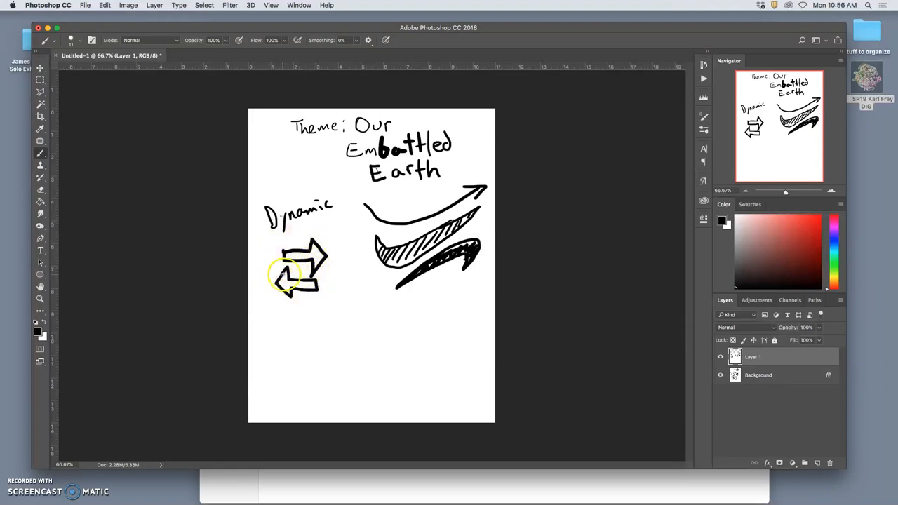
left_click_drag(295, 277, 279, 284)
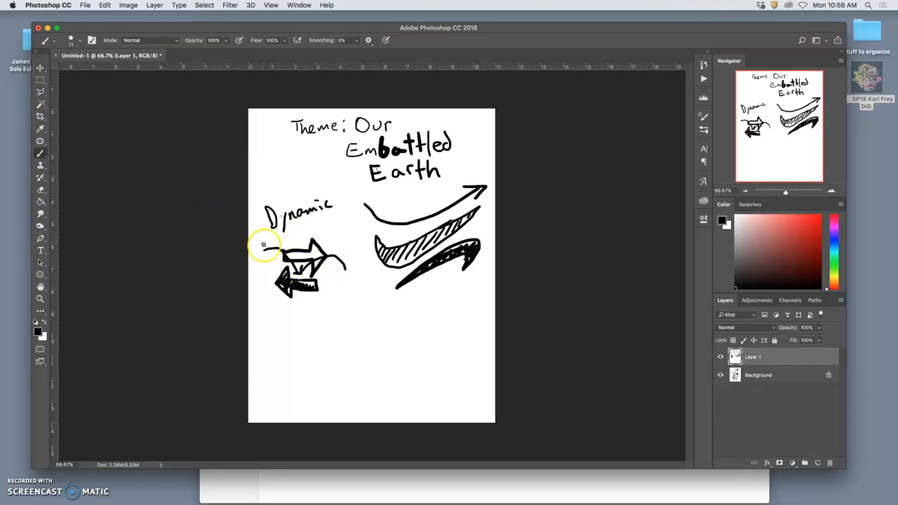
mouse_move(384, 296)
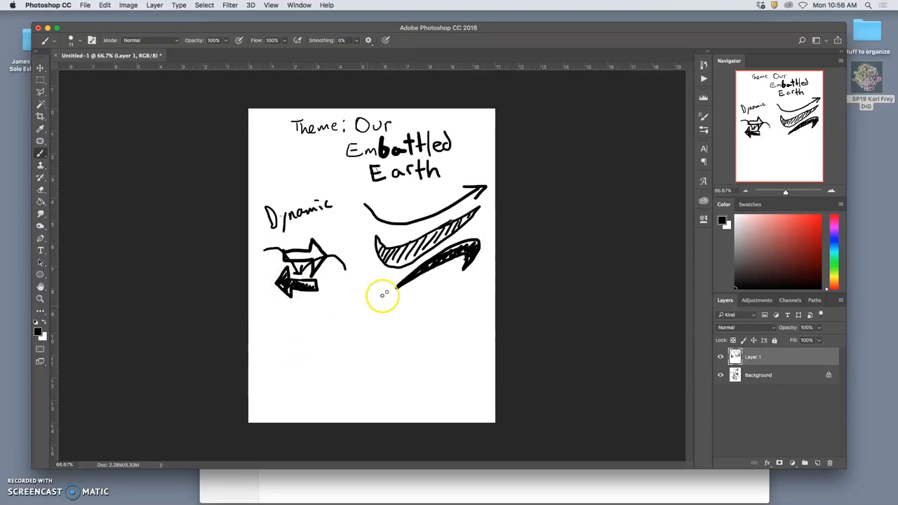